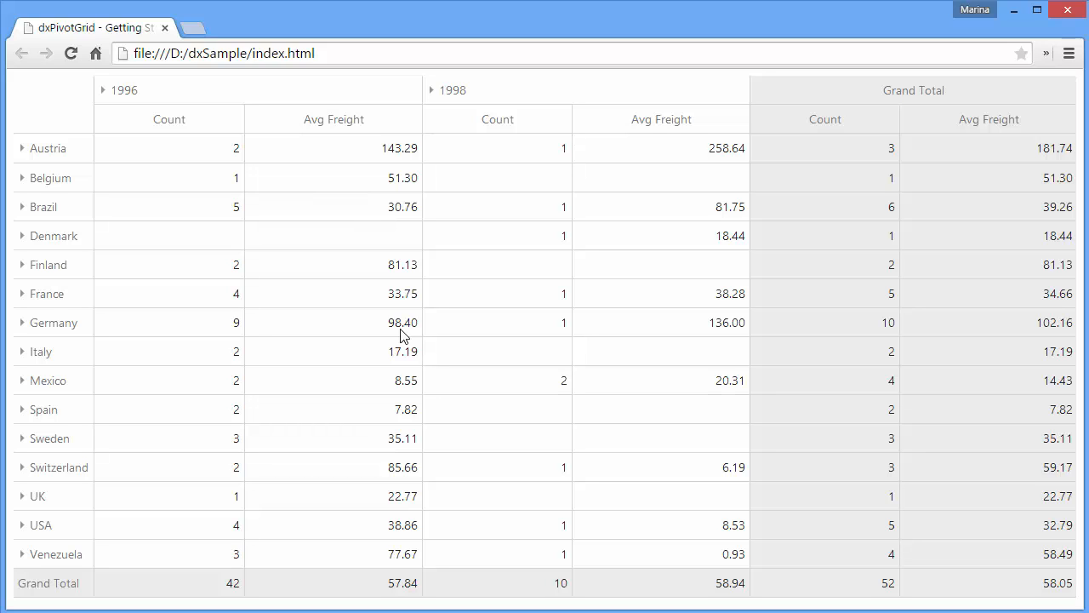
mouse_move(658, 273)
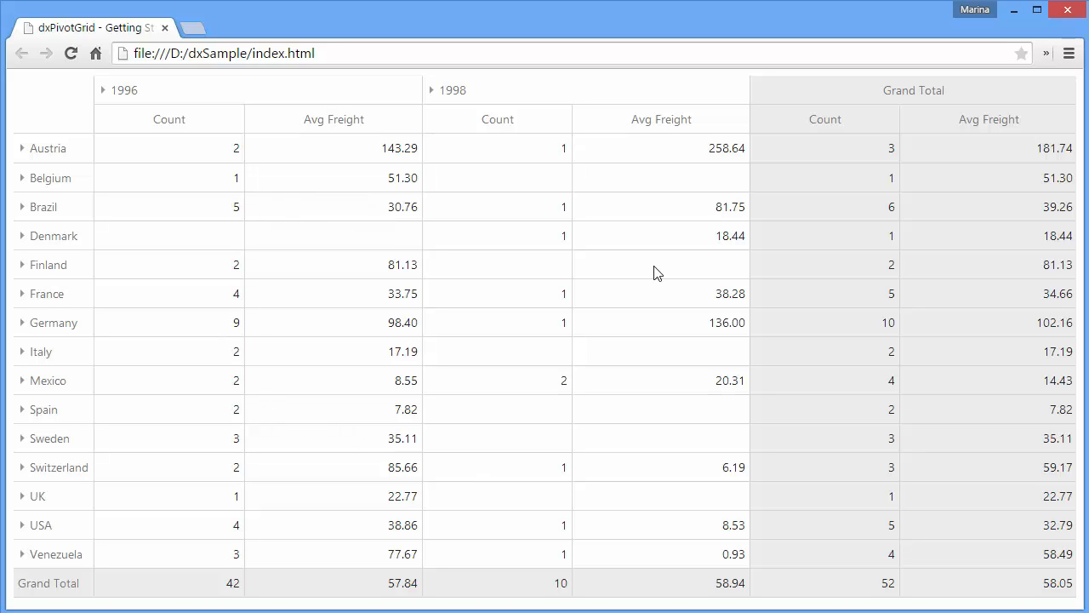
mouse_move(1029, 398)
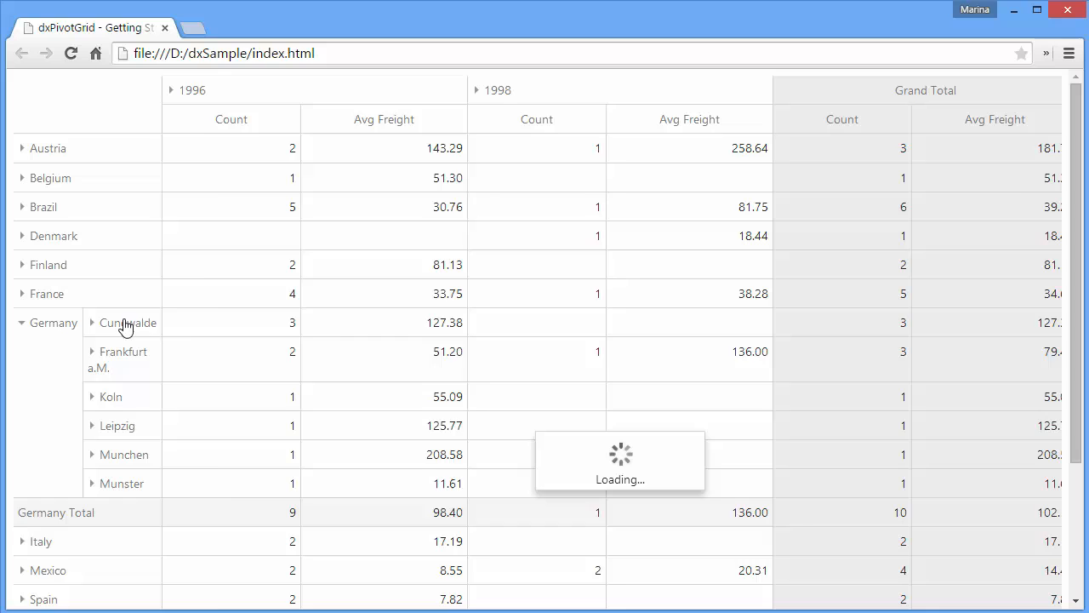
- Expand Cunewalde and Koln under Germany to reveal their ship names
click(92, 322)
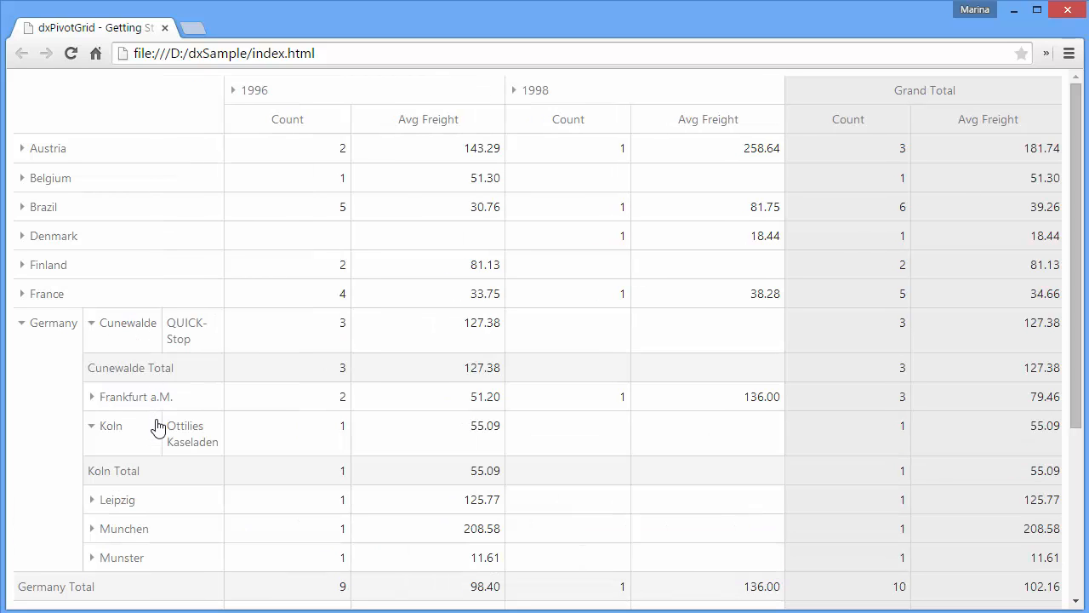
click(92, 397)
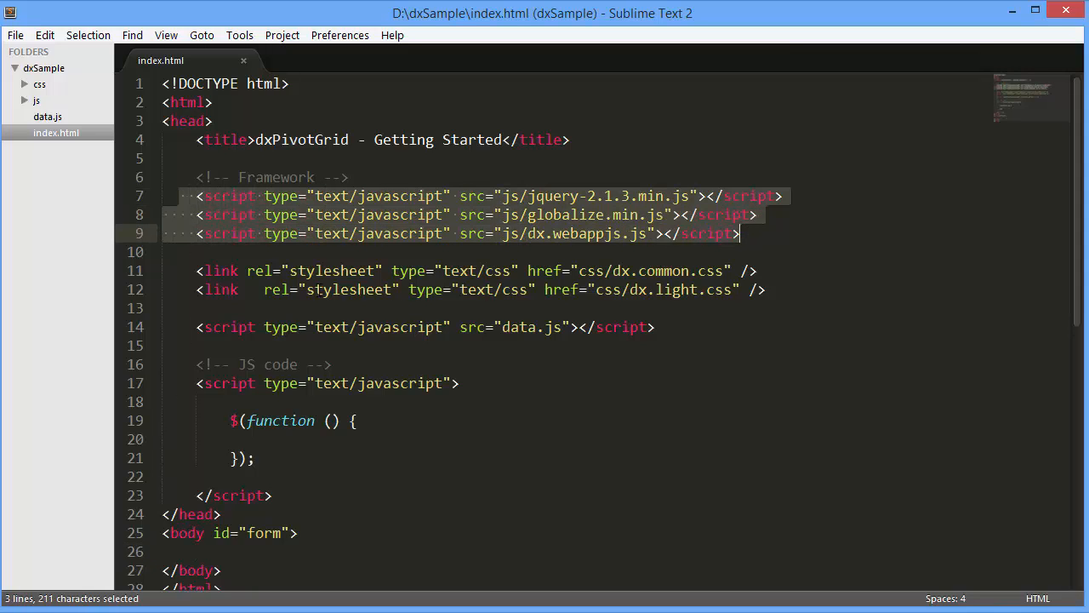
- Add a pivotGridContainer div to the body and call dxPivotGrid on it in the ready function
click(197, 271)
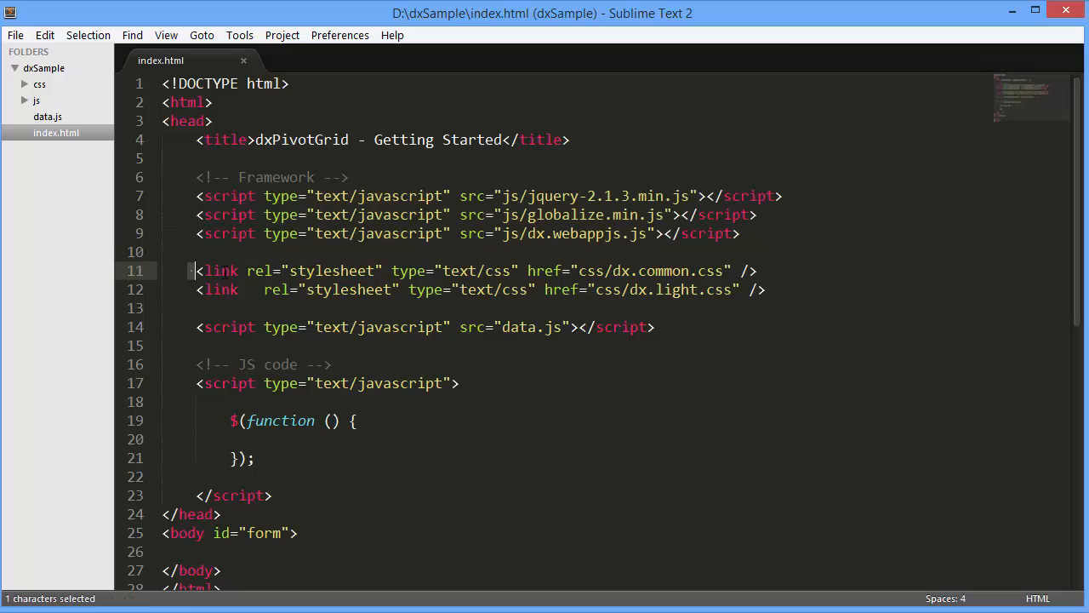
drag(195, 270, 766, 290)
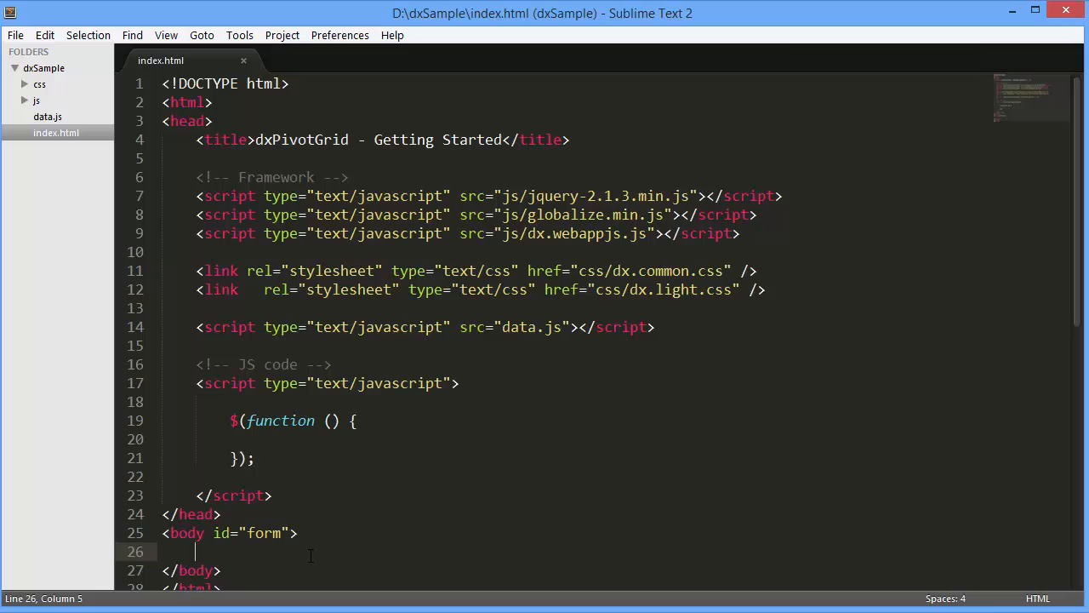
text(<div id="pivotGridContainer"></div>)
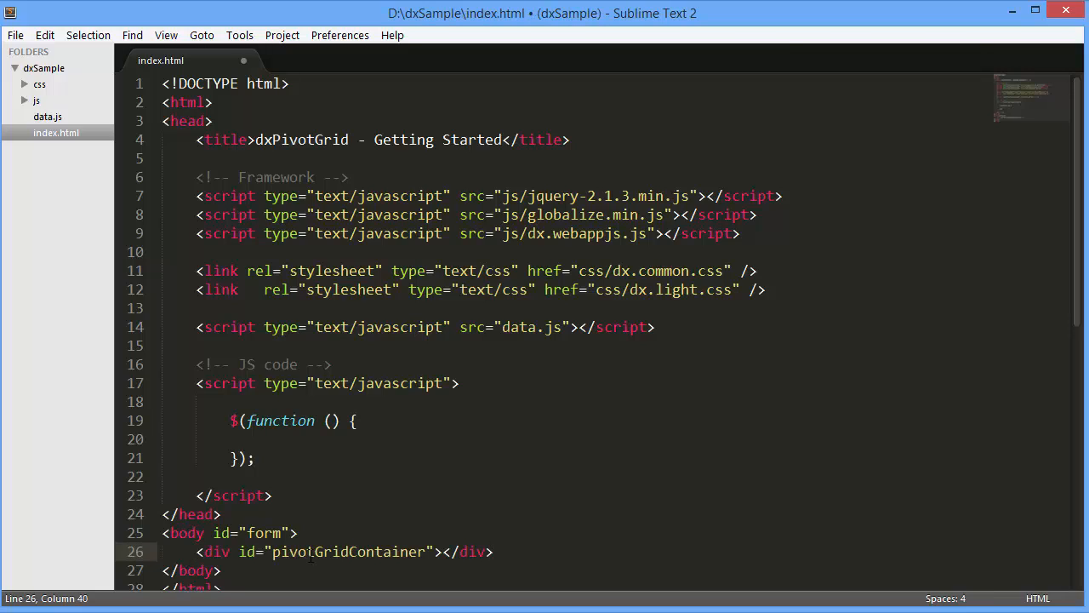
click(161, 438)
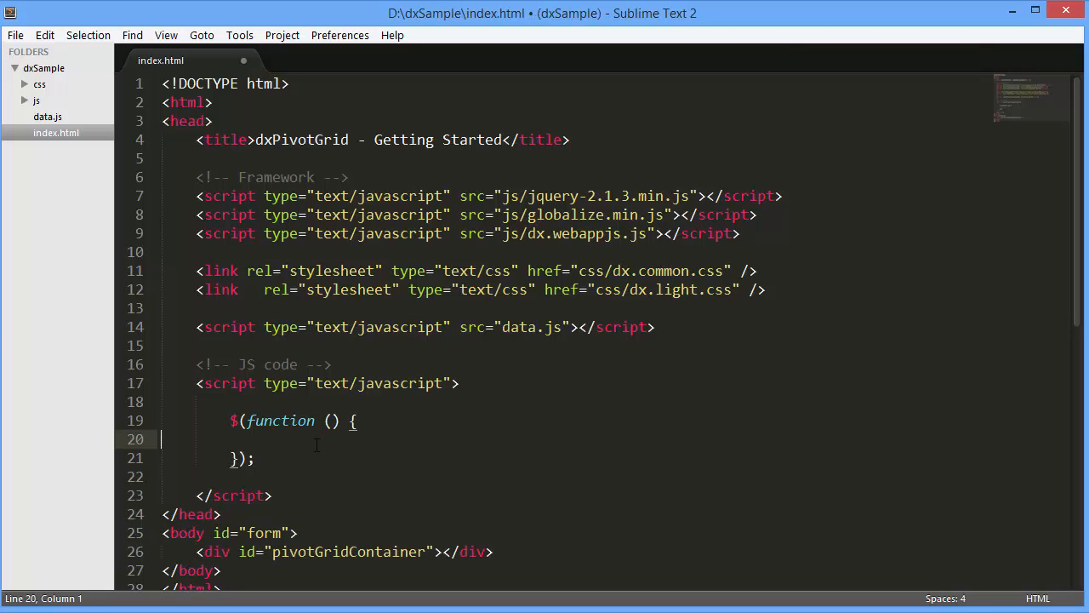
text($('#pivotGridContainer').dxPivotGrid({)
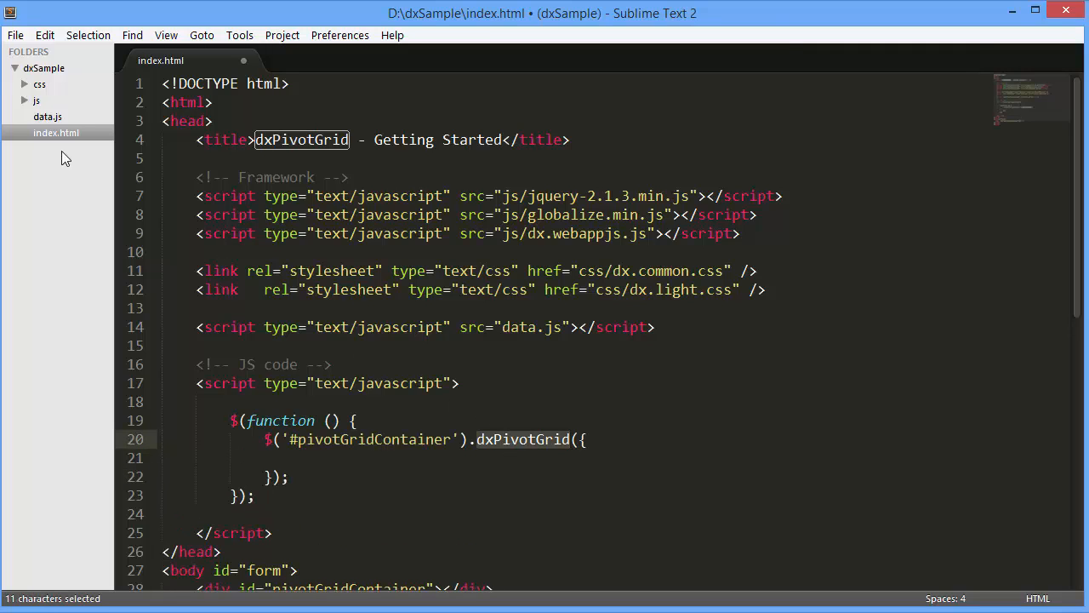
- Open data.js and scroll through the orders data
click(47, 116)
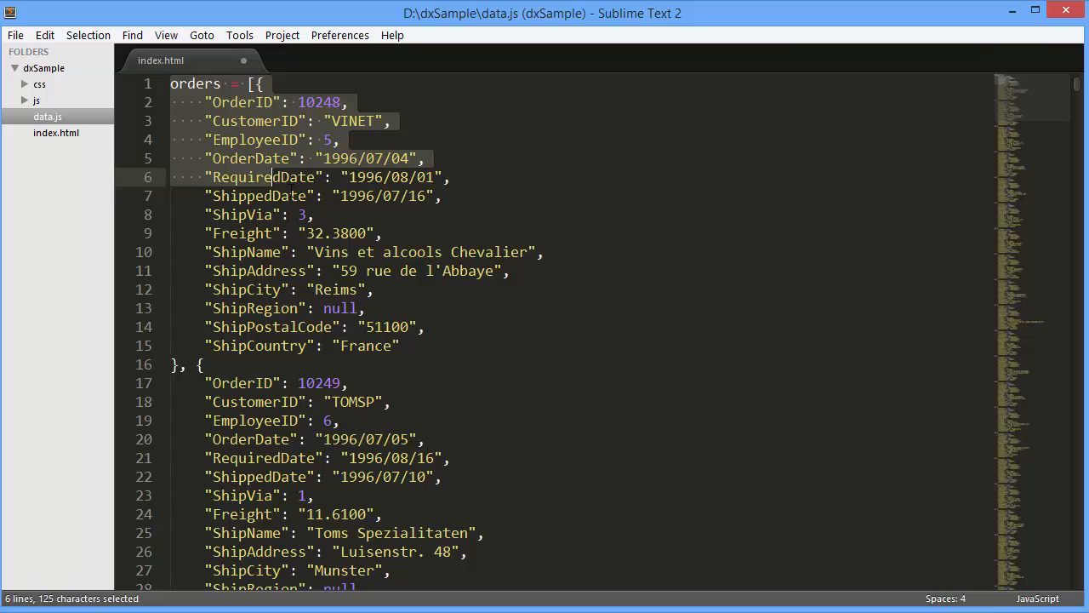
scroll(down, 3)
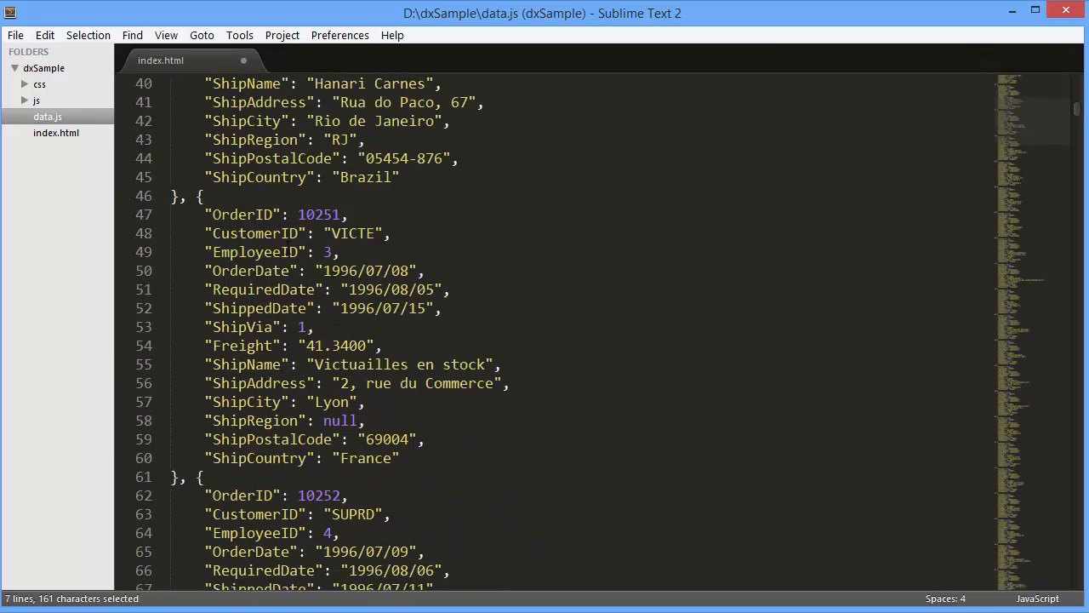
scroll(down, 3)
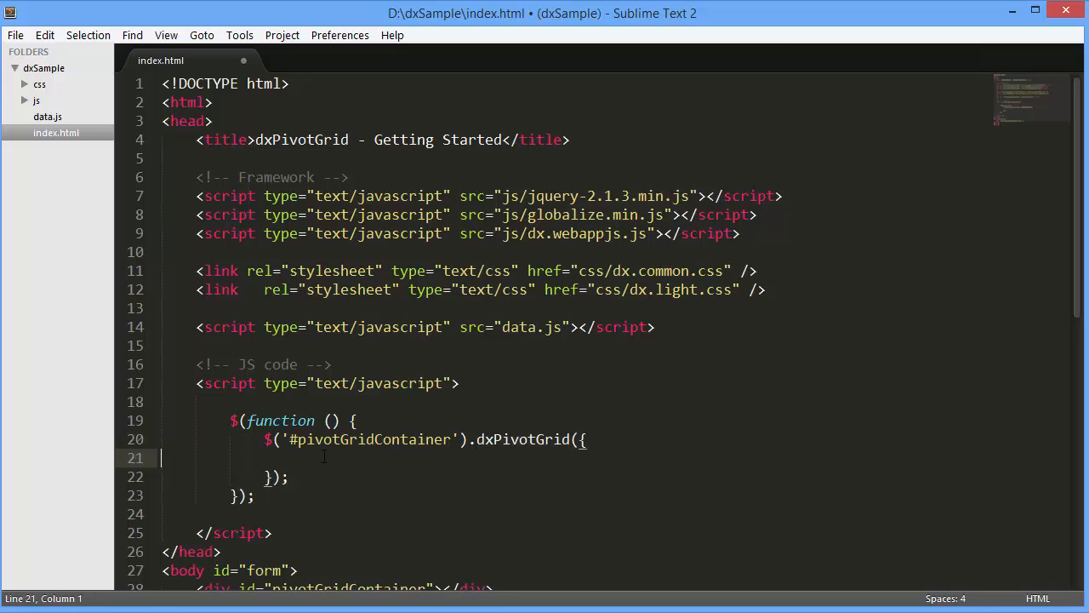
- Set dataSource: { store: orders } in the dxPivotGrid options and save index.html
text(dataSource: {)
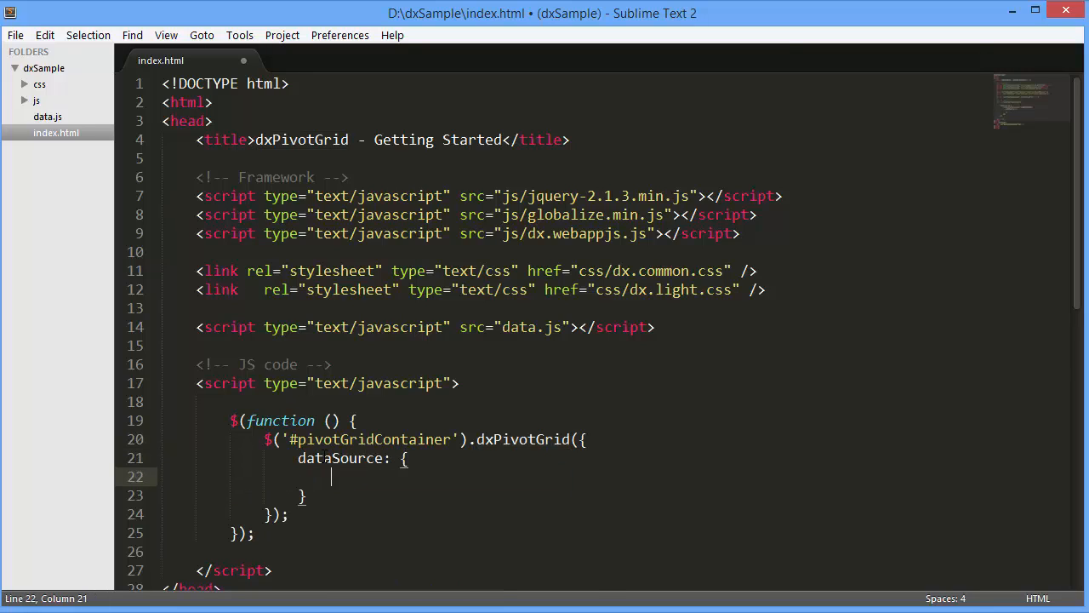
text(store: orders)
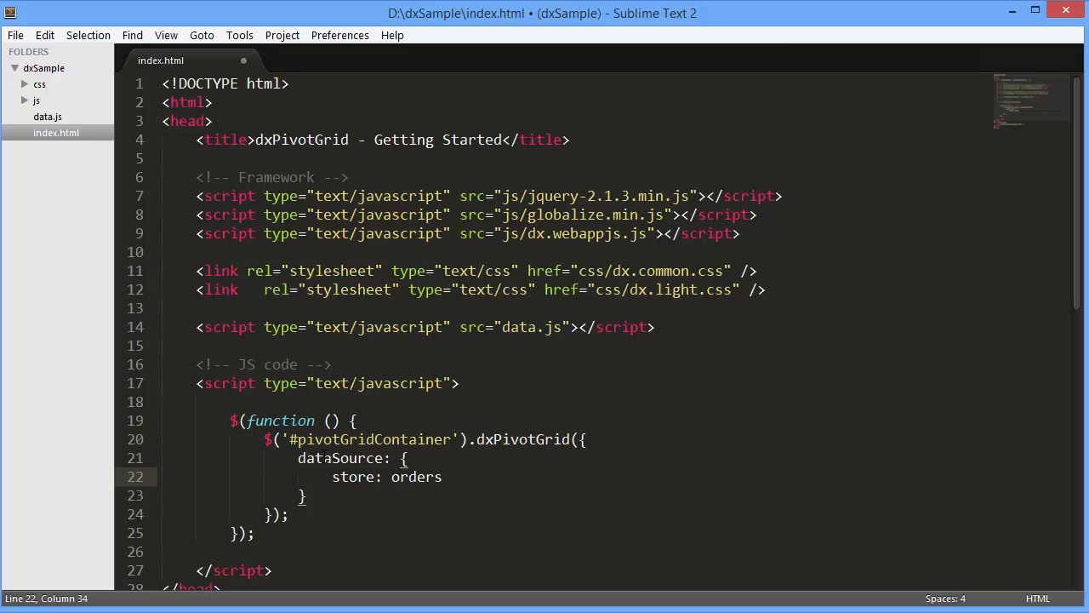
key(ctrl+s)
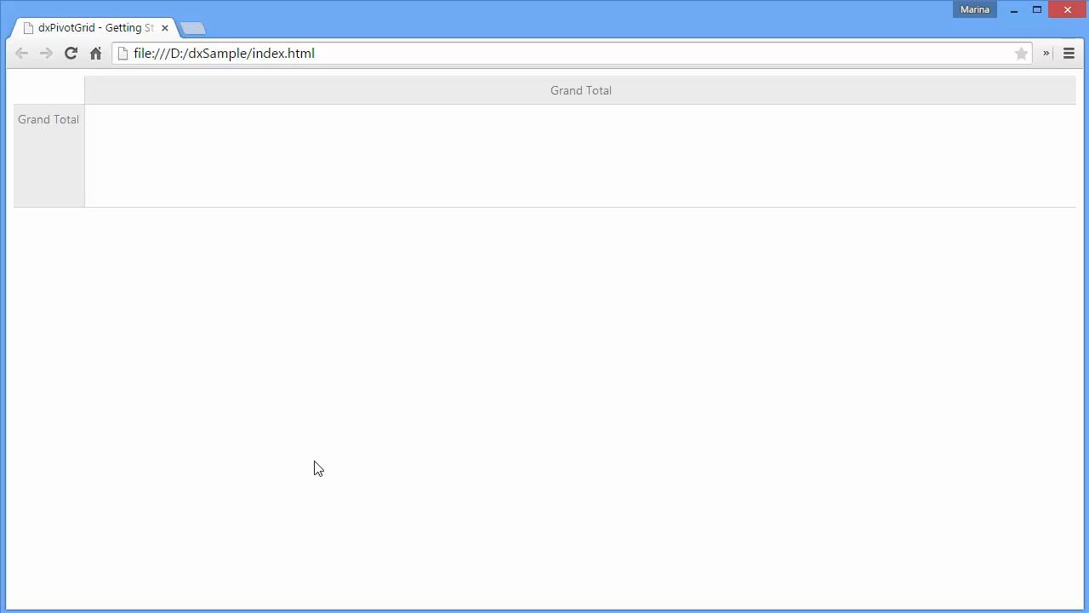
mouse_move(97, 165)
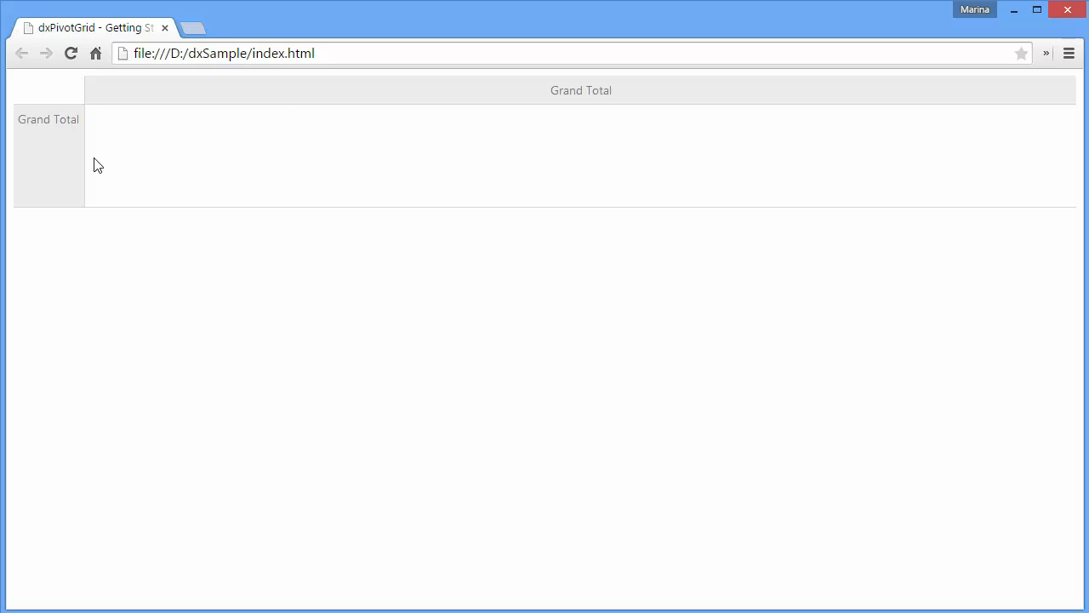
mouse_move(59, 176)
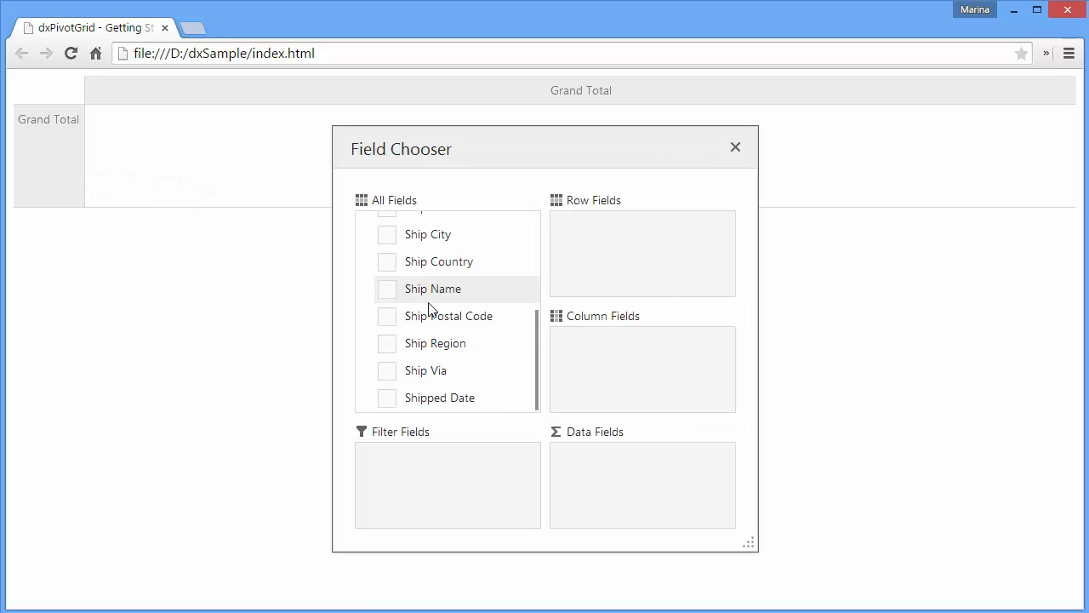
- Drag Ship Country into Row Fields, check Freight as data, and close the Field Chooser
drag(438, 261, 549, 261)
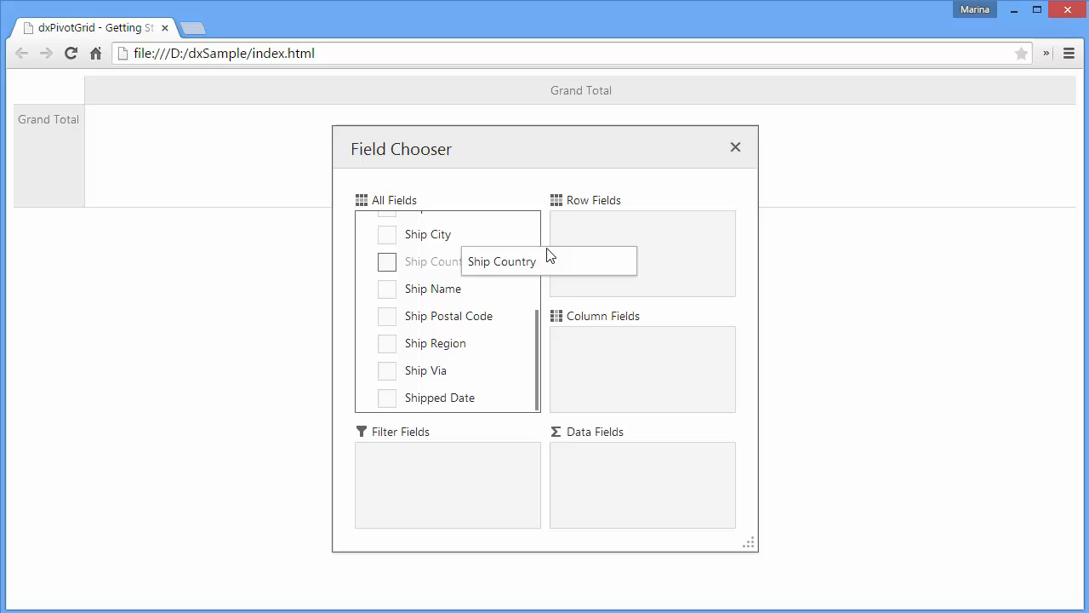
drag(501, 261, 643, 231)
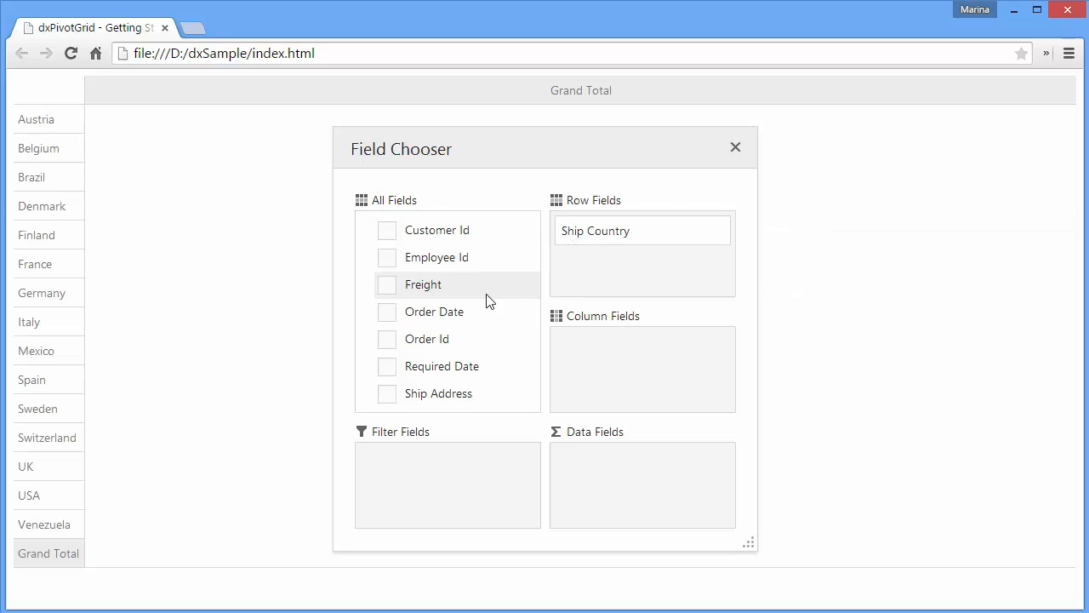
scroll(down, 3)
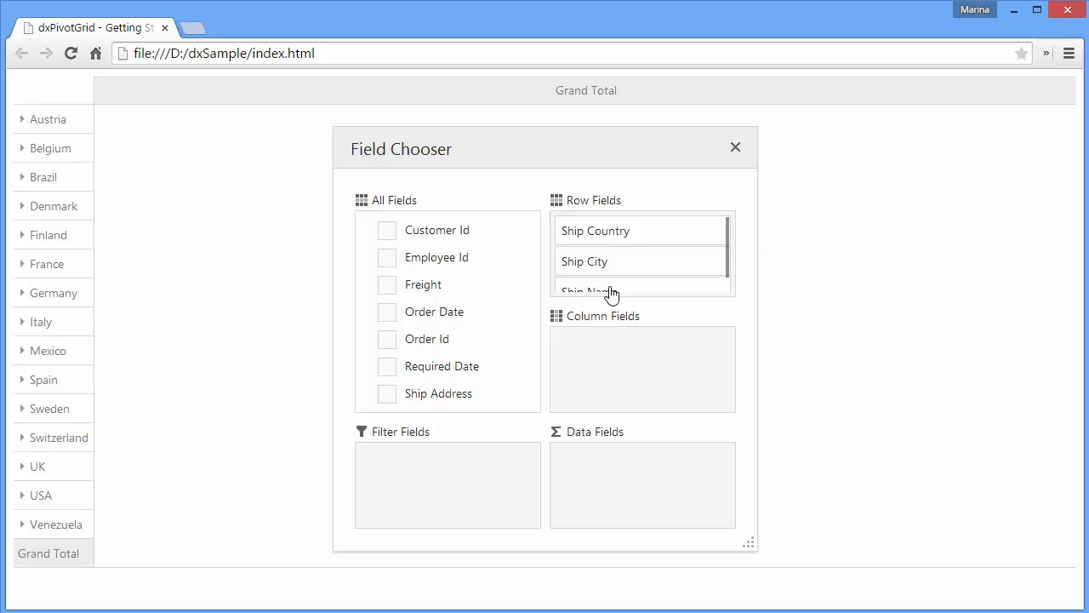
mouse_move(450, 316)
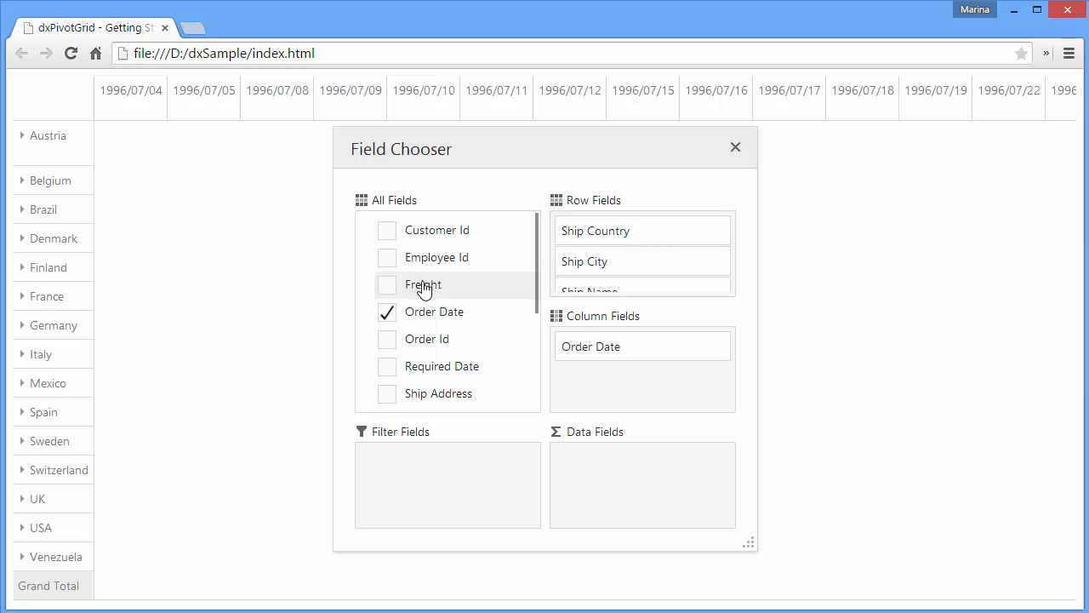
click(387, 284)
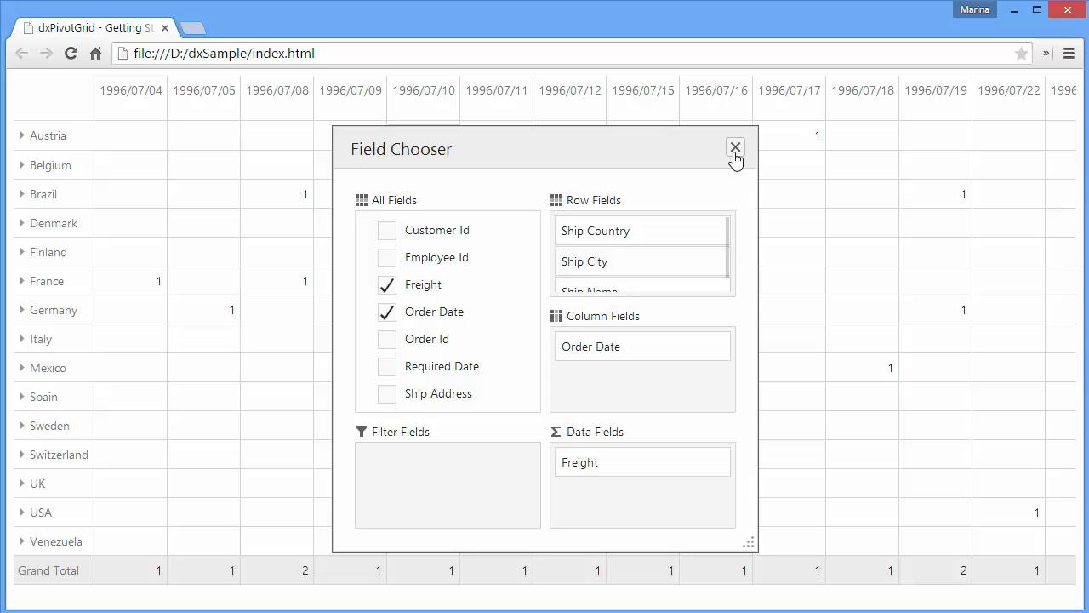
click(734, 147)
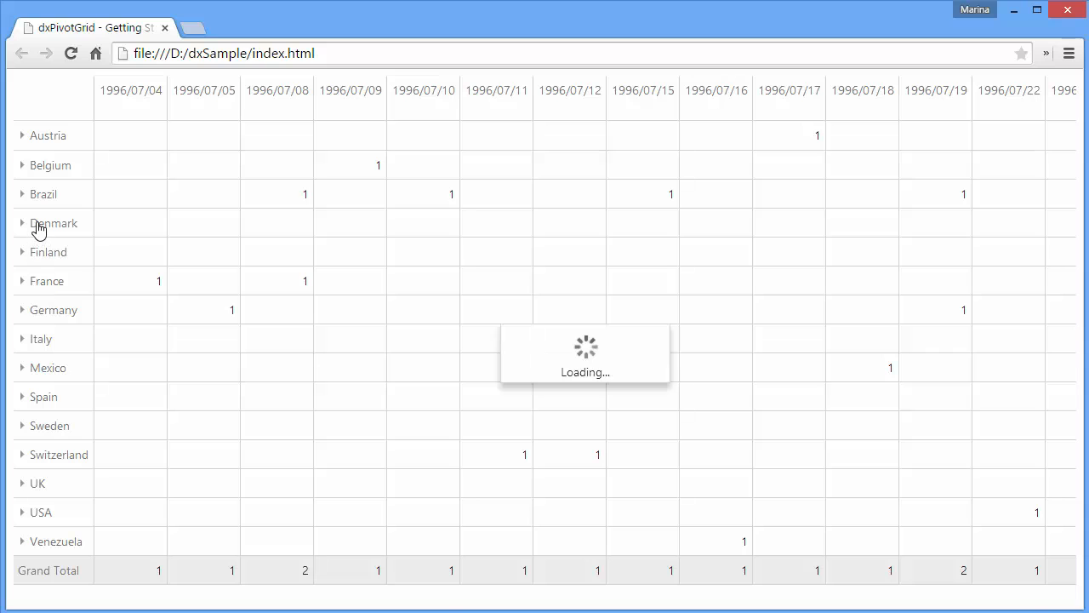
- Expand Denmark to Kobenhavn, then Kobenhavn to its customer Simons bistro
click(21, 223)
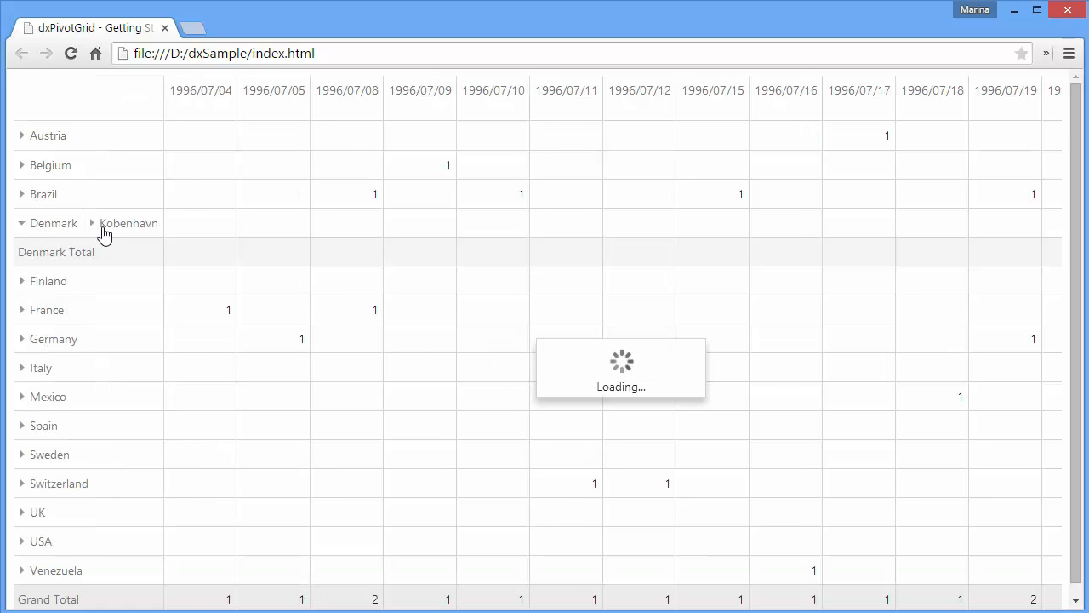
click(90, 223)
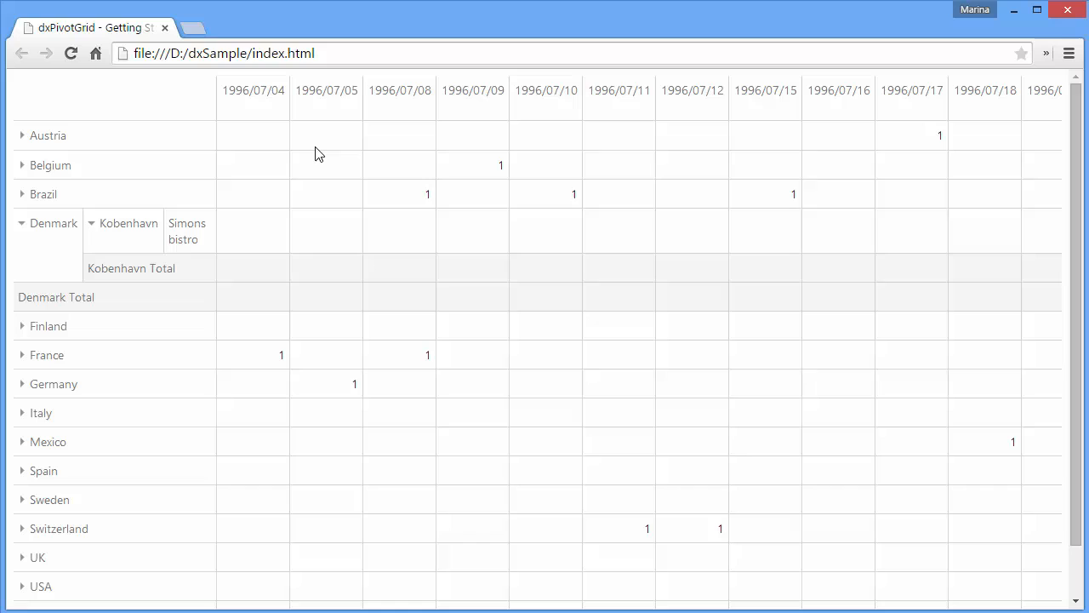
mouse_move(587, 168)
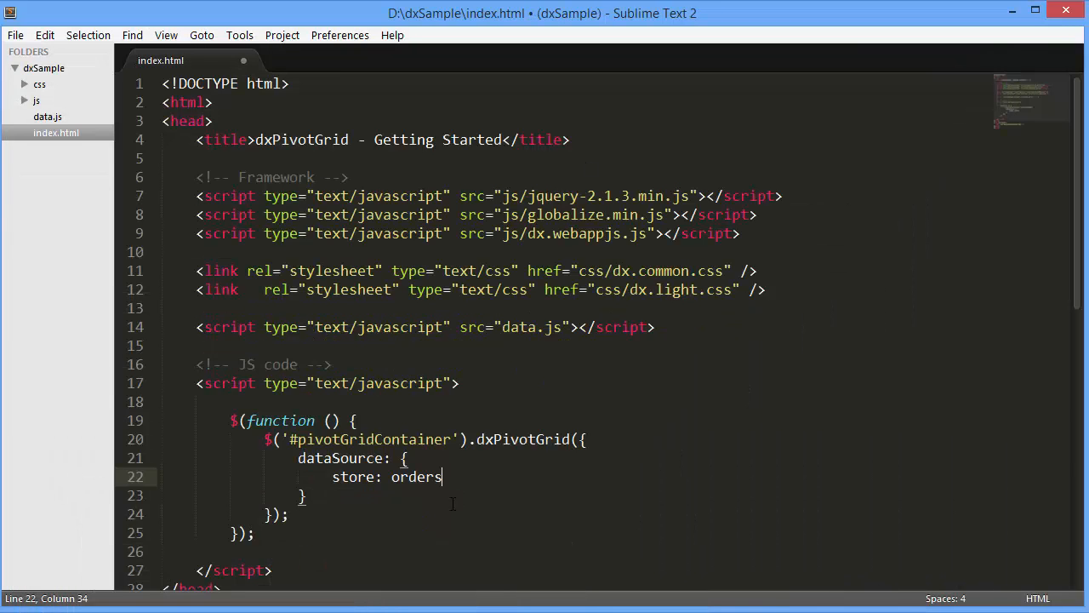
- Paste the fields array after store: orders and scroll through the date columns and shipping rows
text(,)
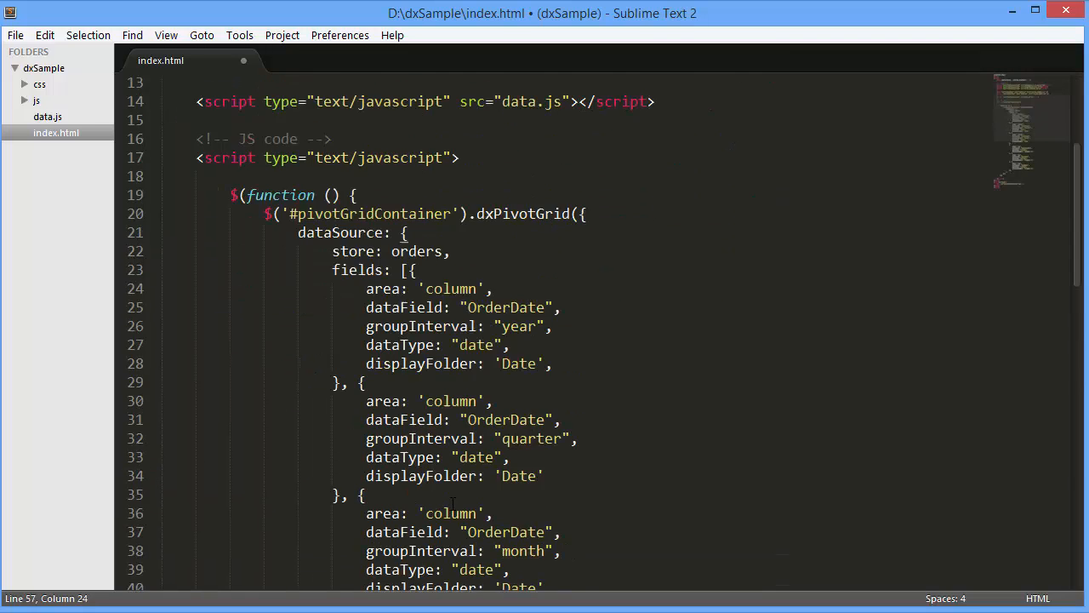
scroll(down, 3)
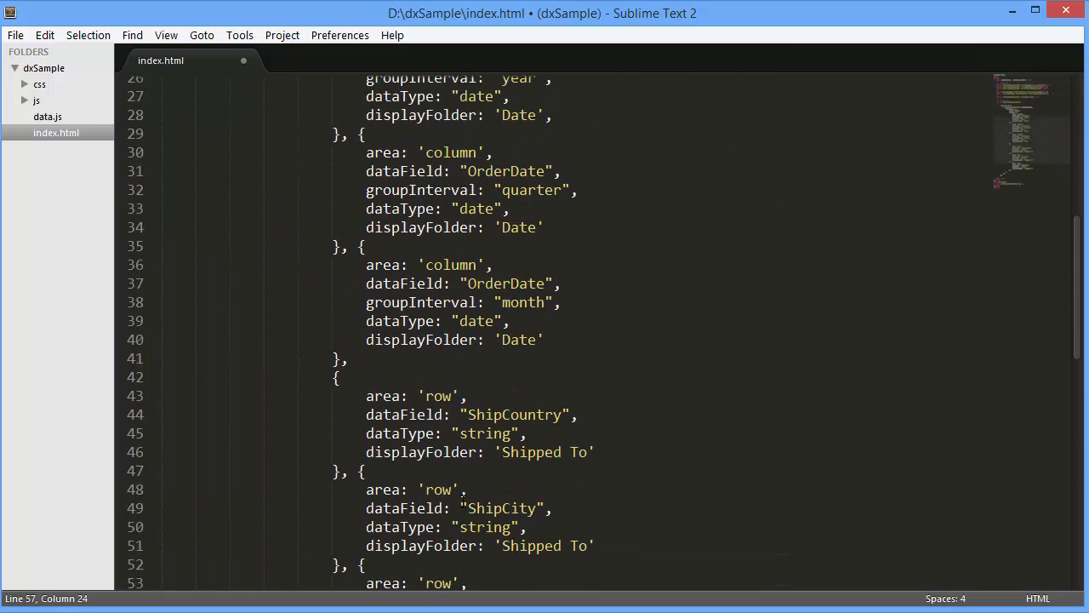
scroll(up, 3)
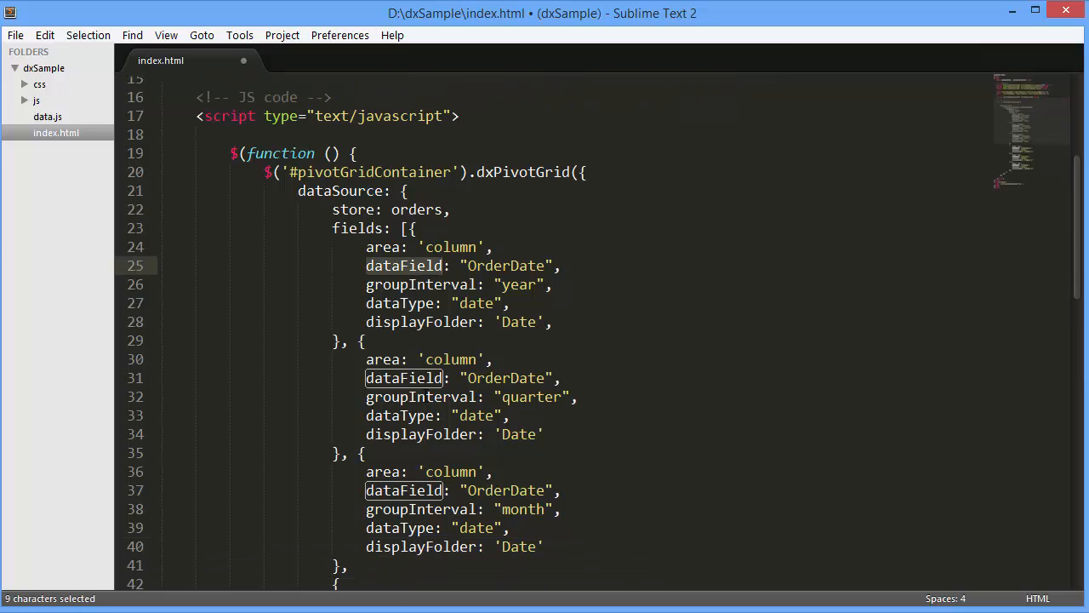
scroll(down, 3)
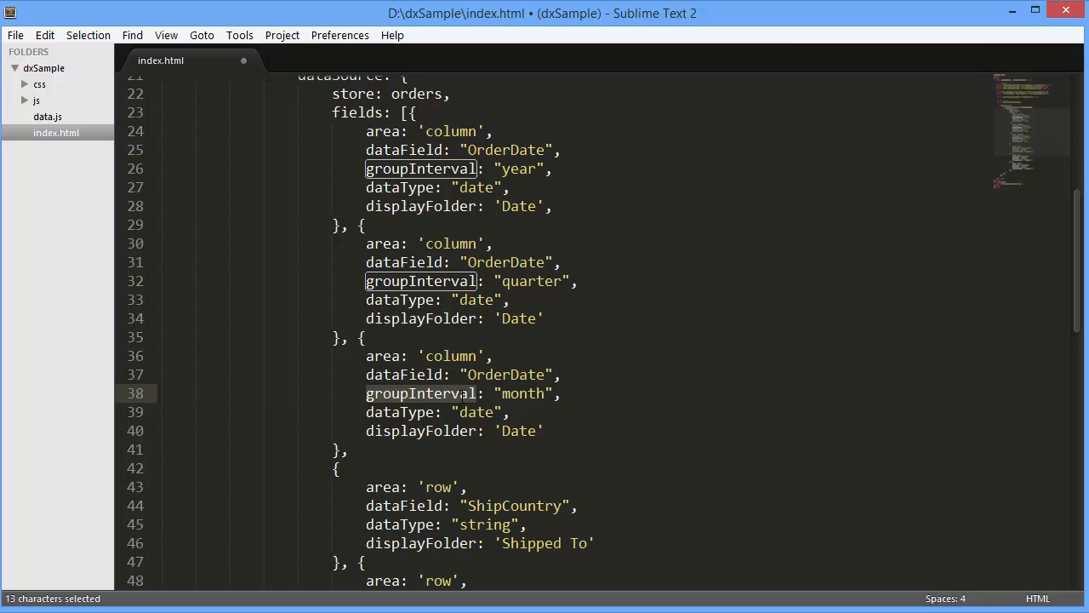
scroll(down, 3)
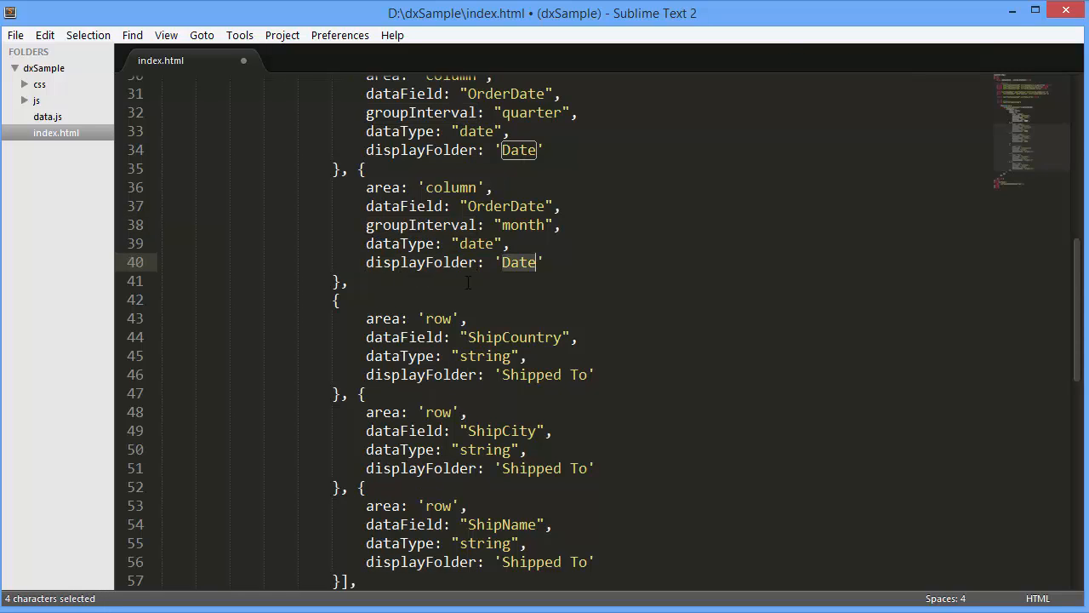
scroll(down, 3)
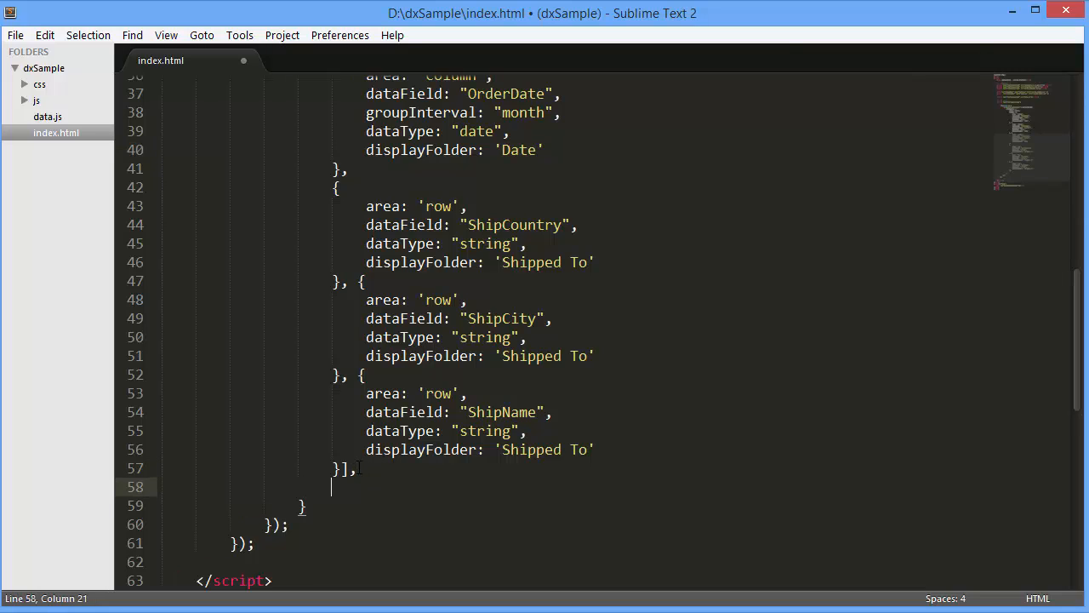
- Type retrieveFields: false on a new line after the fields array
text(retriev)
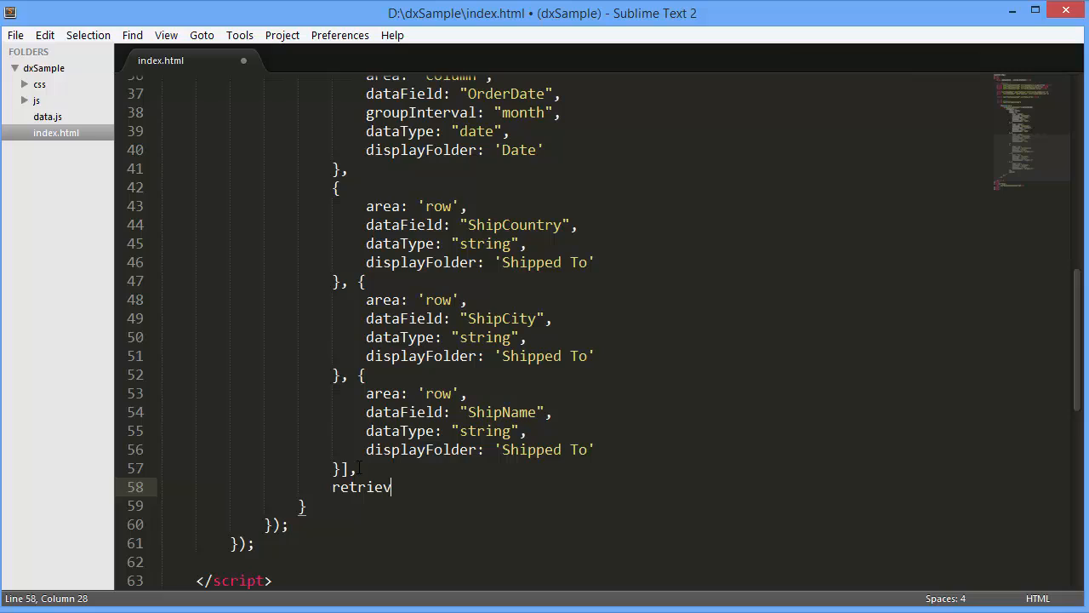
text(eFi)
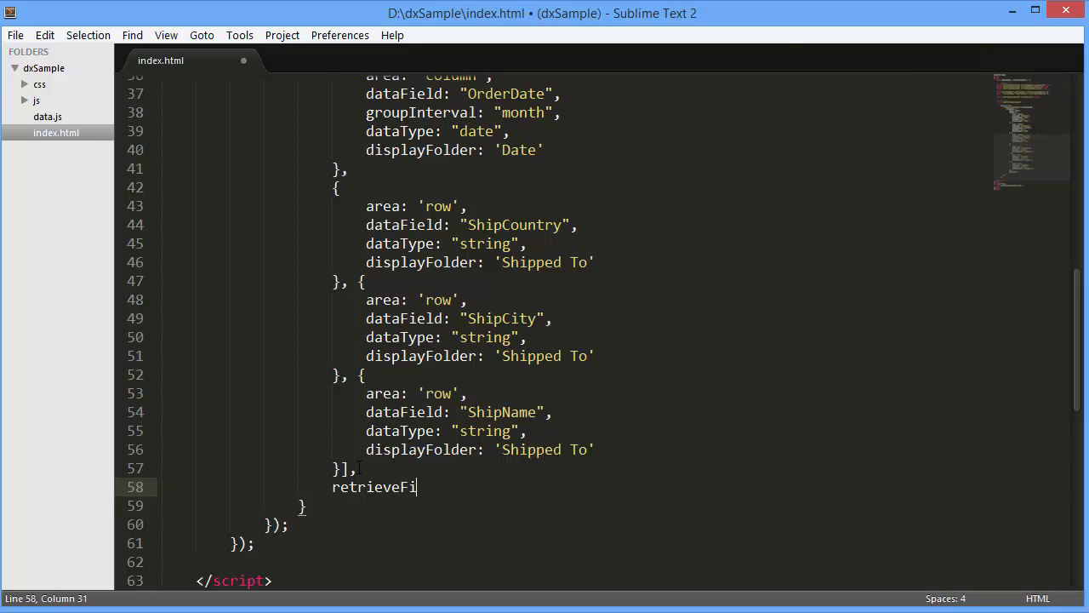
text(elds:)
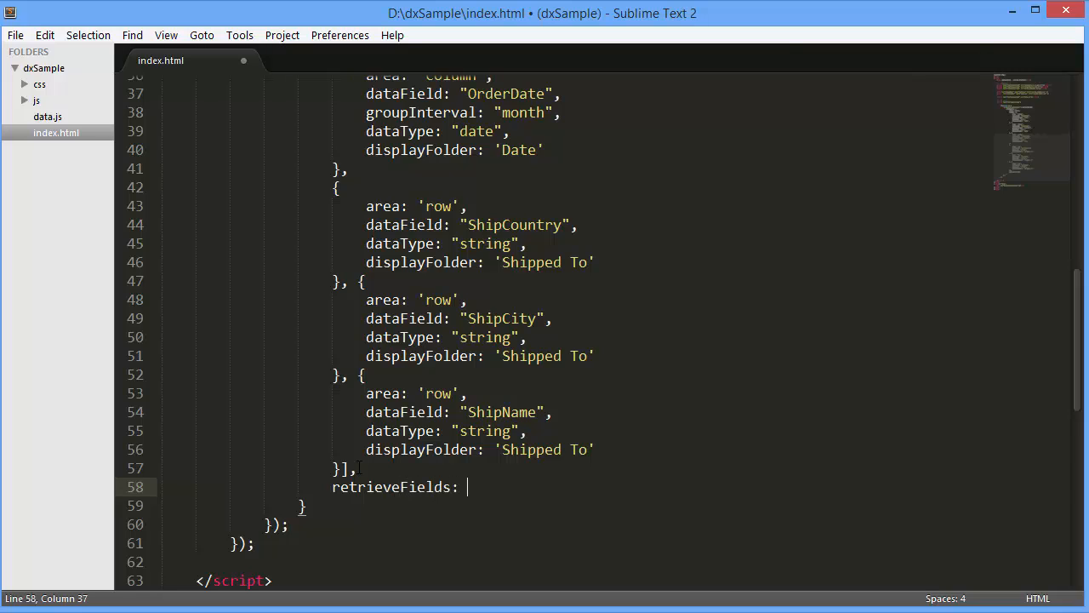
text(false)
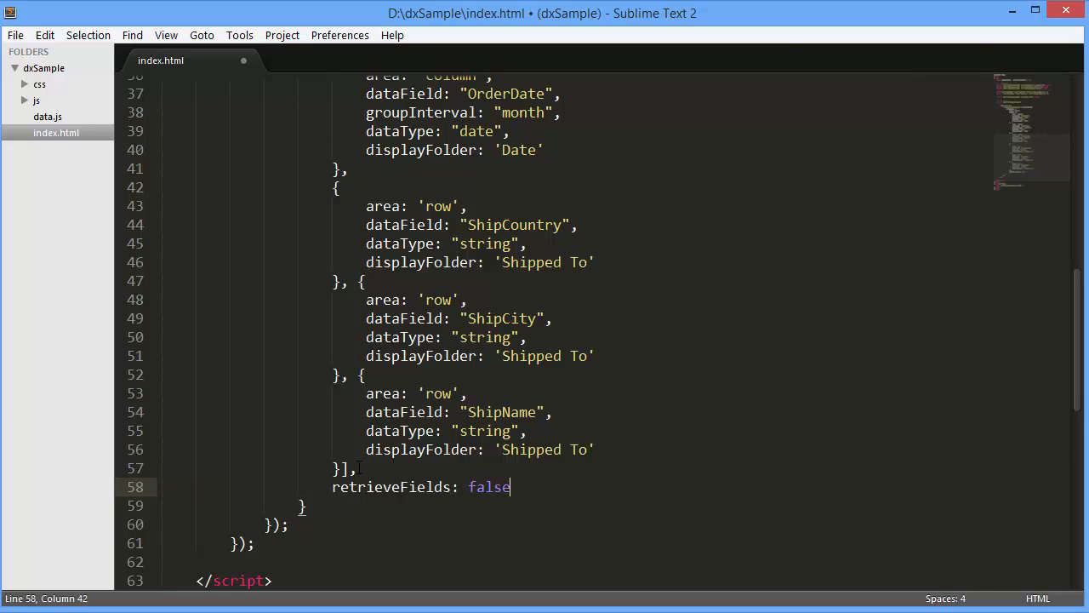
- Save, then expand Switzerland to Bern and Geneve customers and 1996 into quarters
key(ctrl+s)
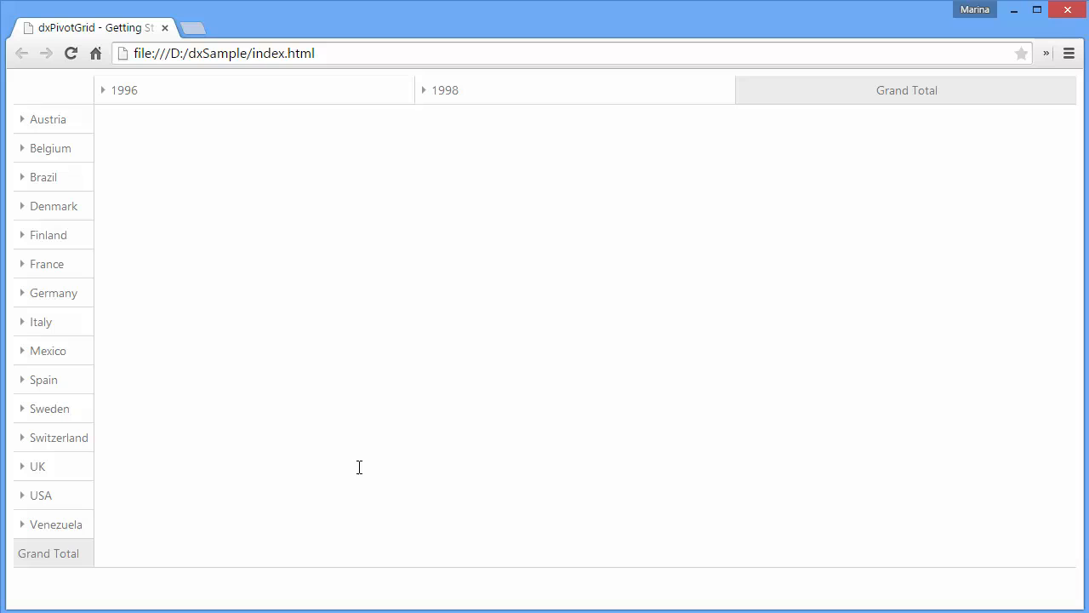
mouse_move(191, 125)
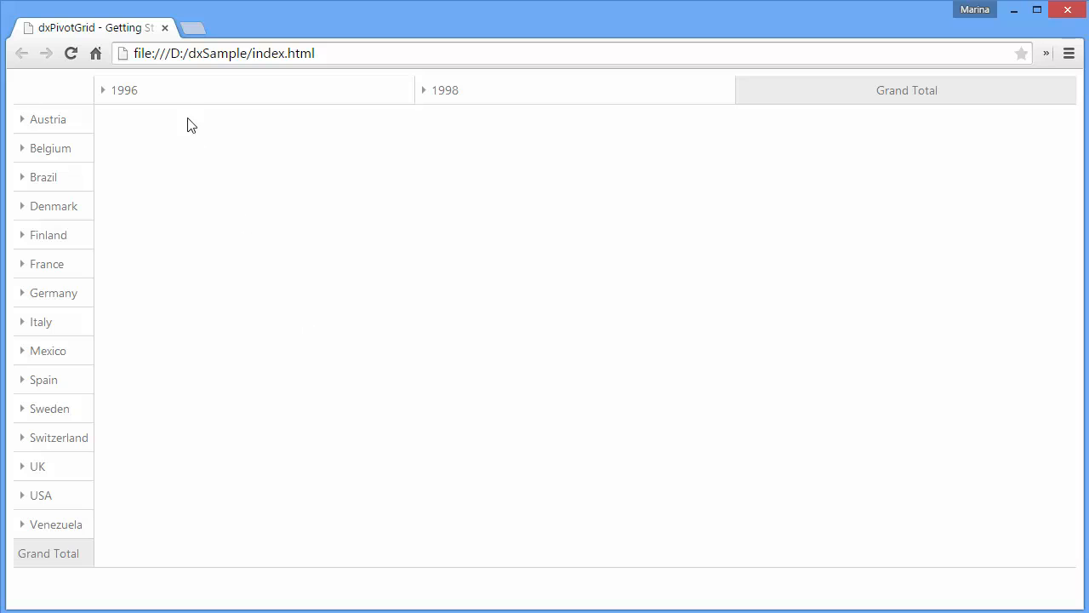
mouse_move(32, 431)
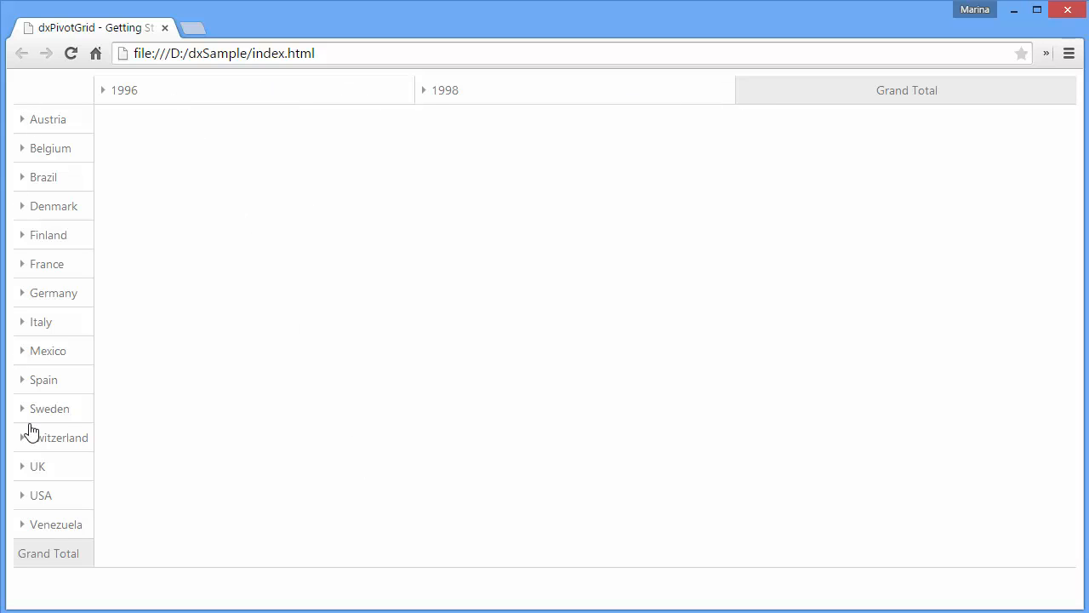
click(22, 438)
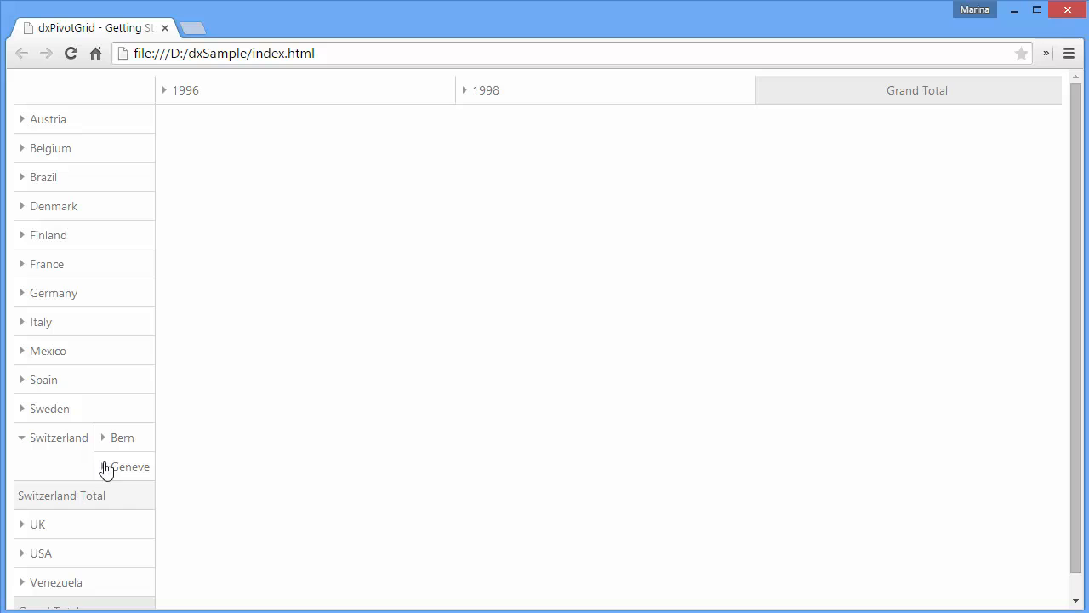
click(102, 437)
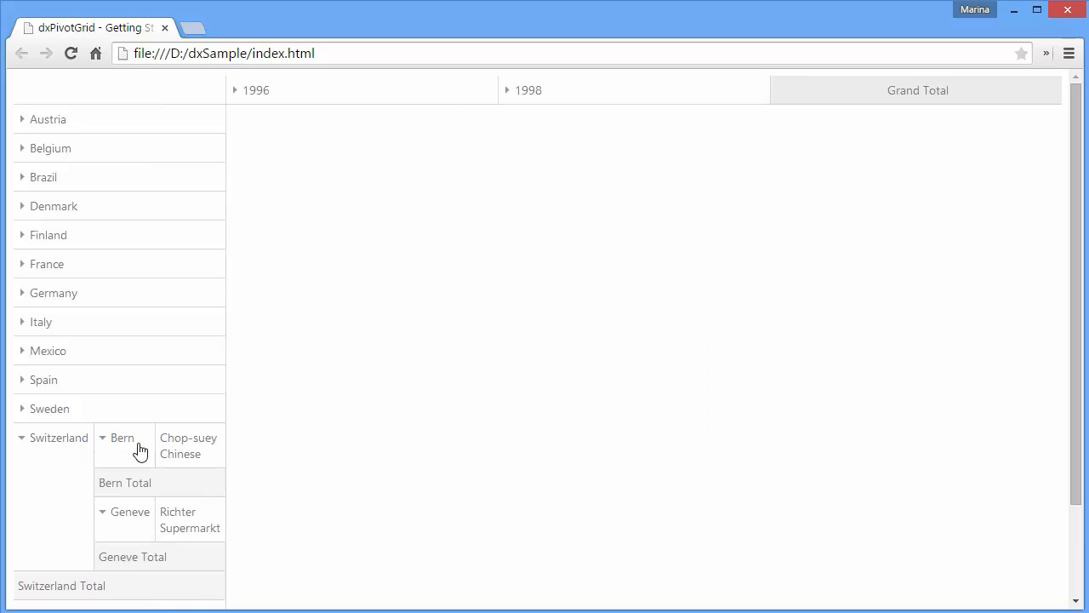
click(256, 90)
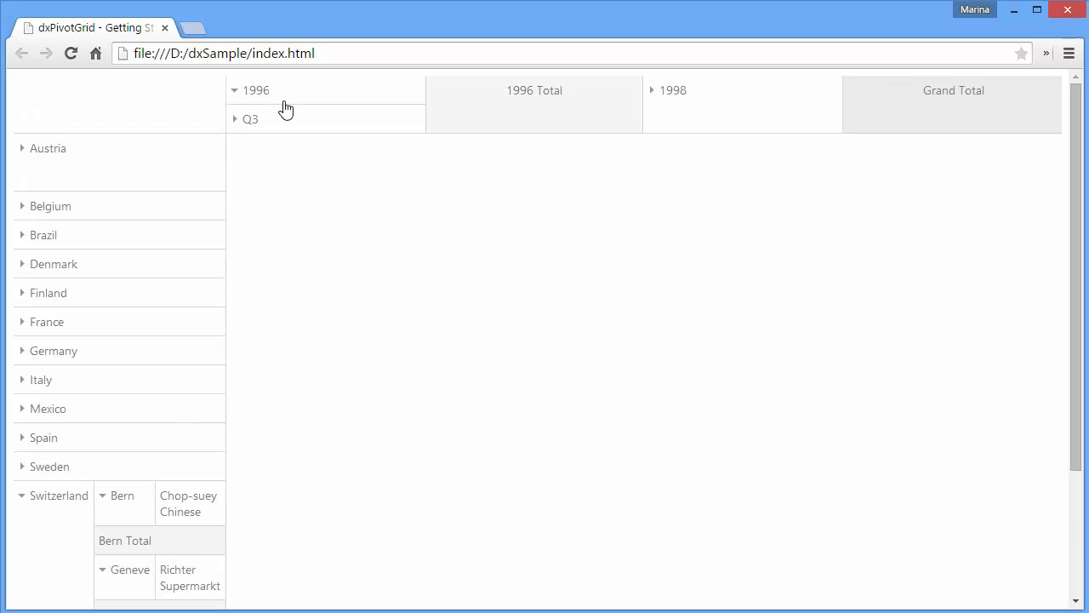
click(235, 119)
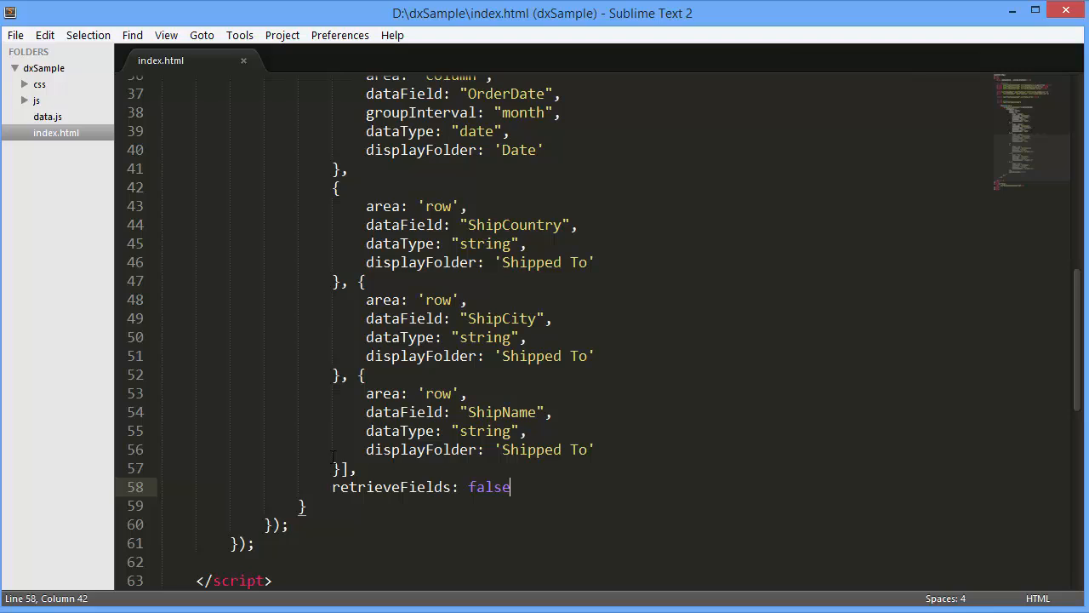
- Review the Count and Avg Freight data field definitions, then save index.html
scroll(down, 3)
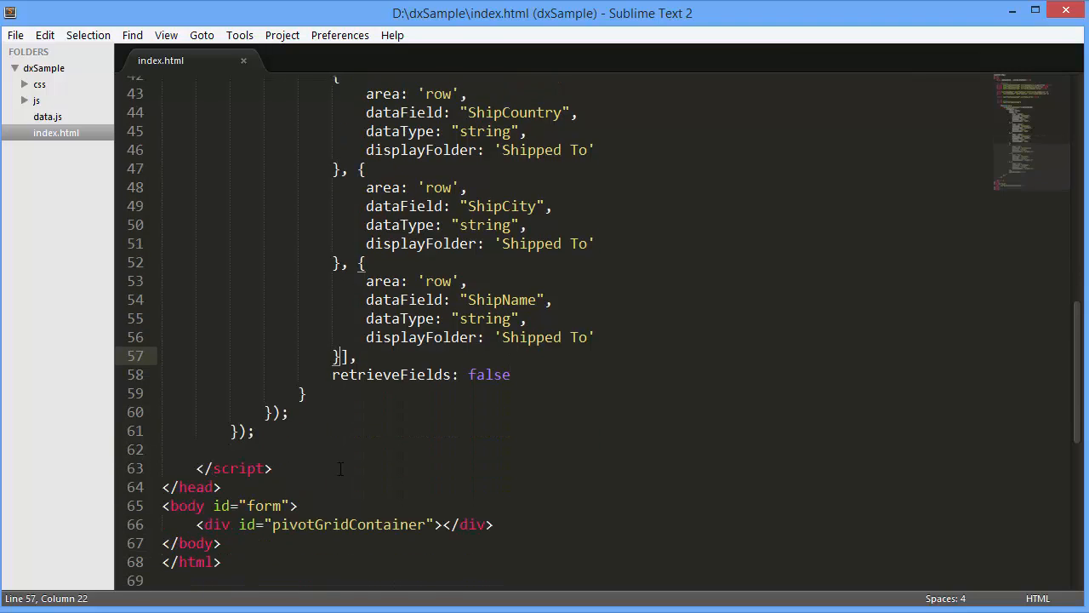
text(,)
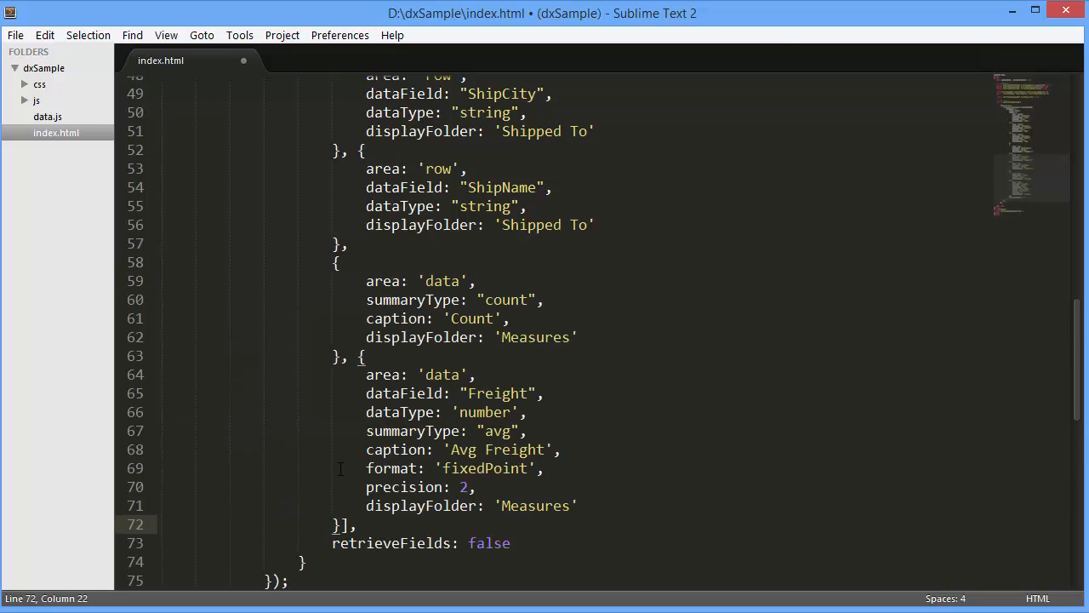
double_click(382, 374)
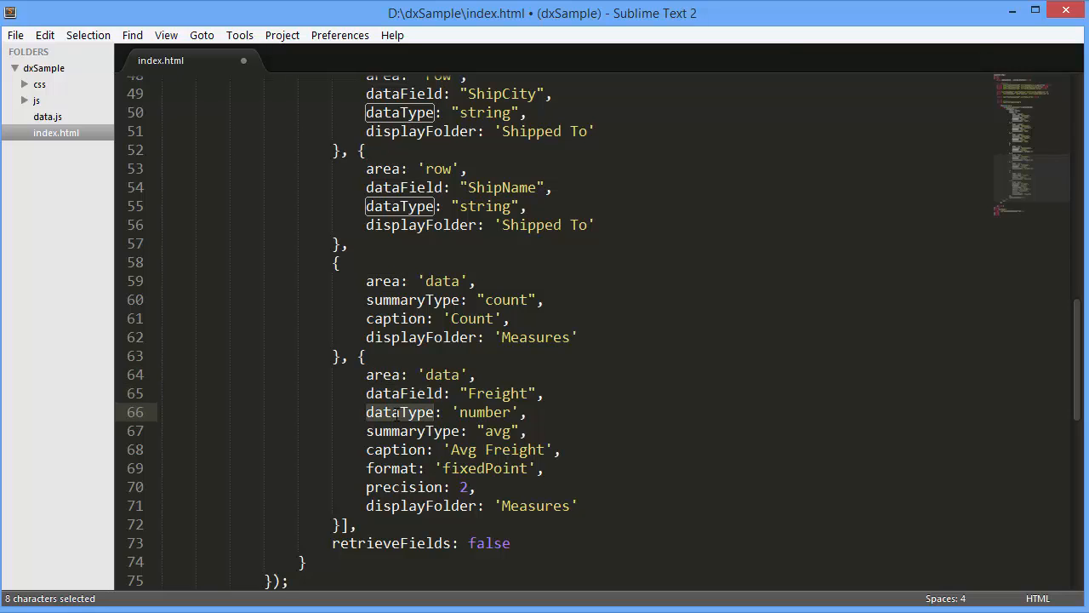
double_click(395, 449)
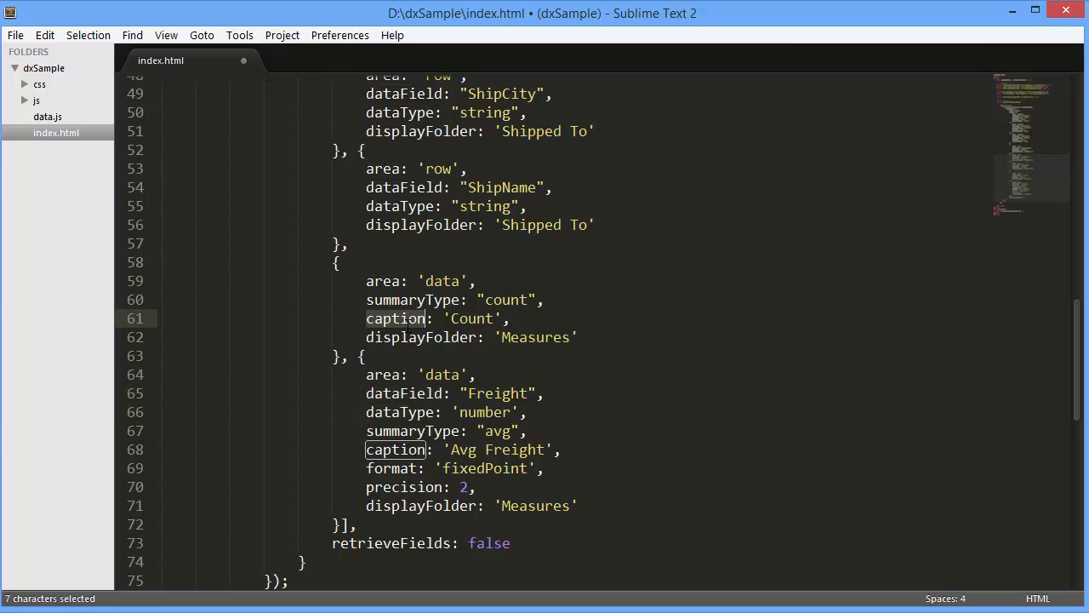
click(409, 337)
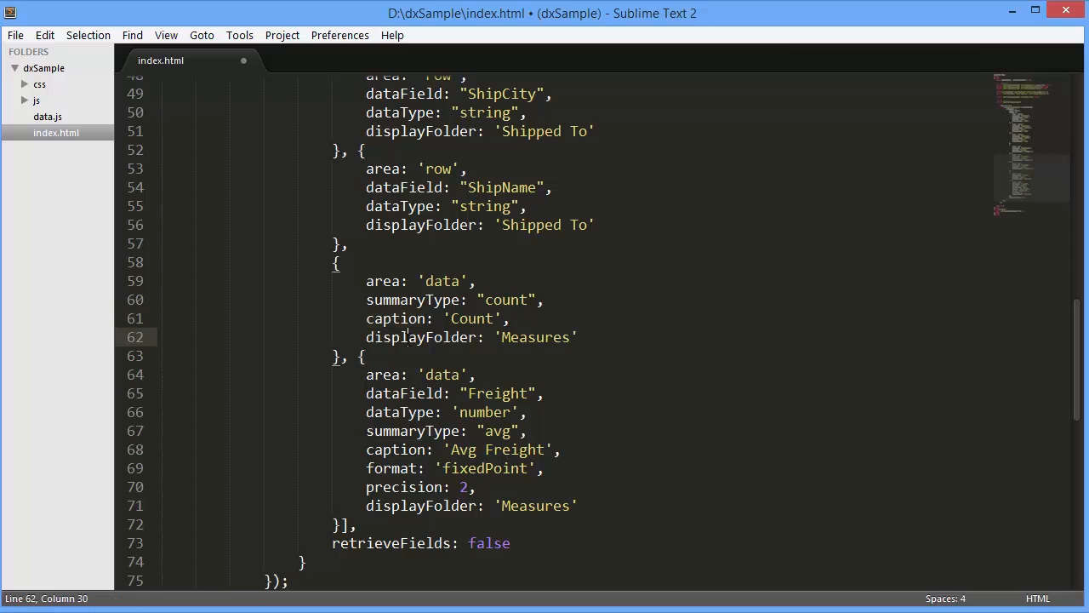
double_click(392, 468)
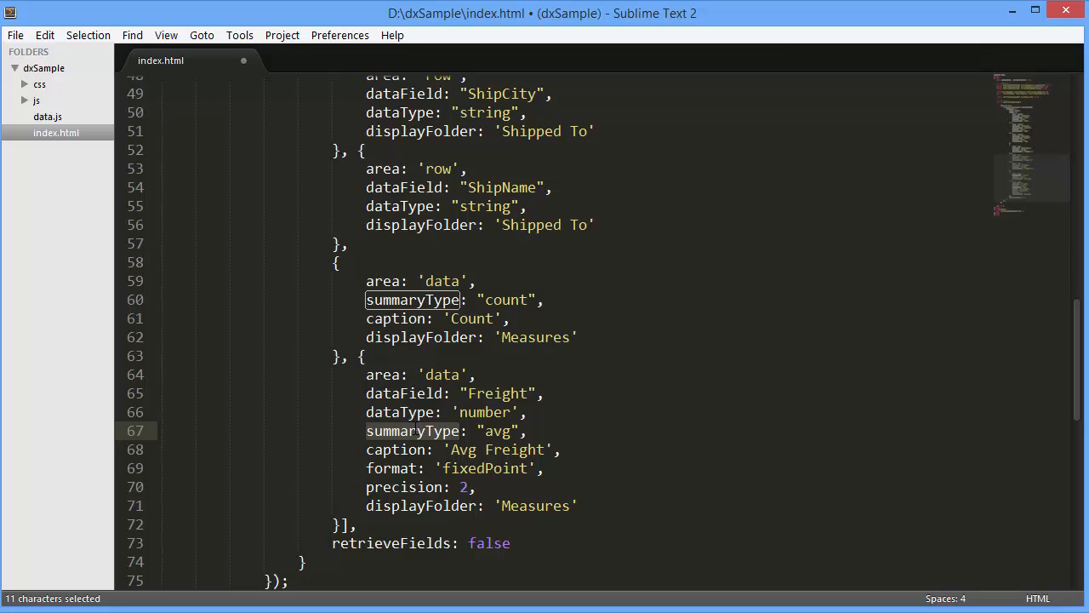
double_click(497, 431)
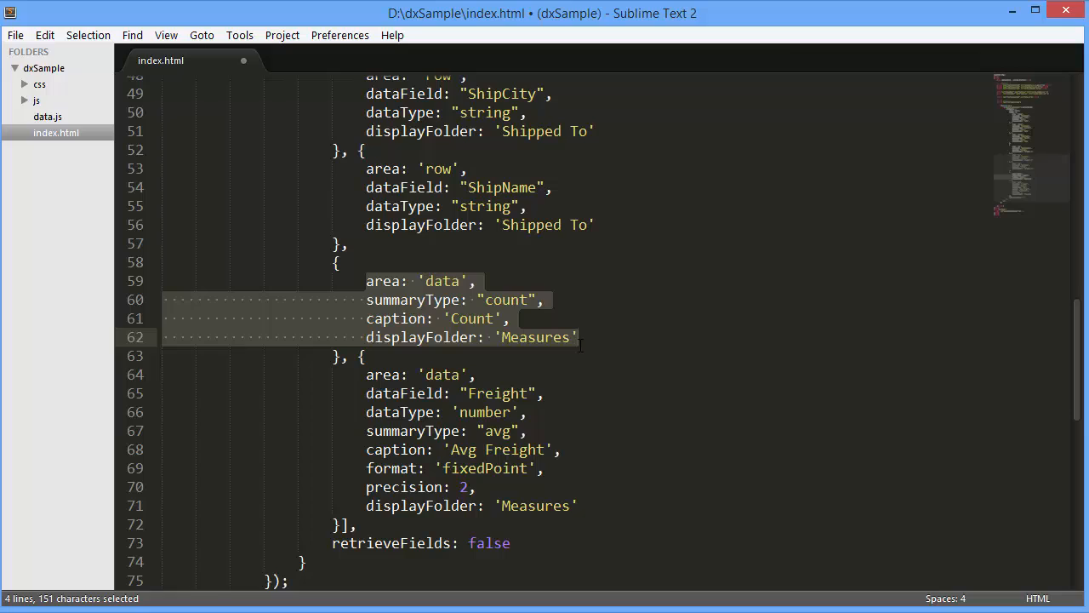
key(ctrl+s)
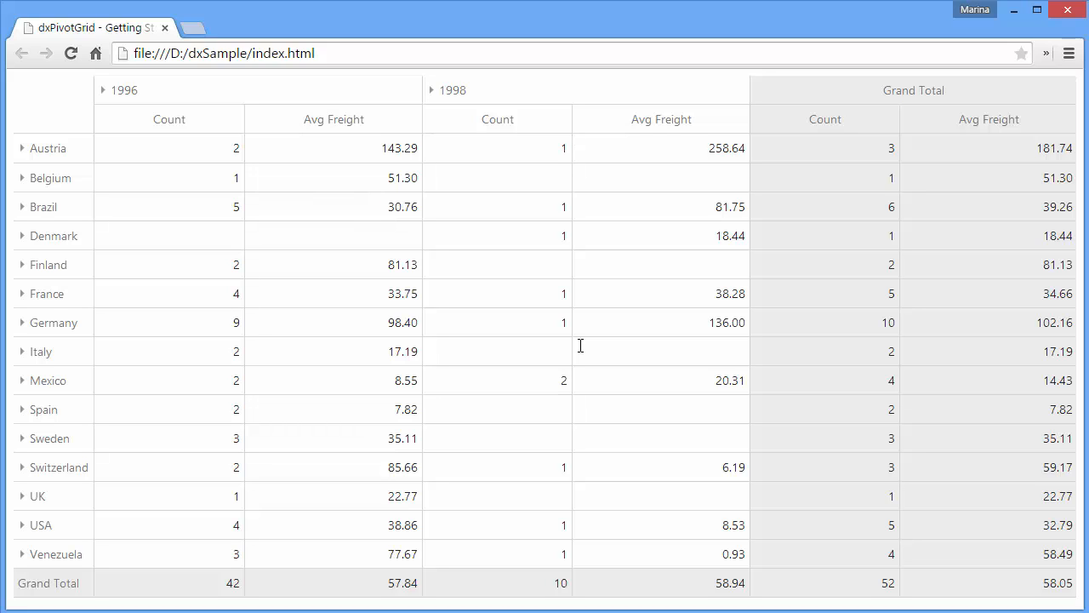
mouse_move(498, 226)
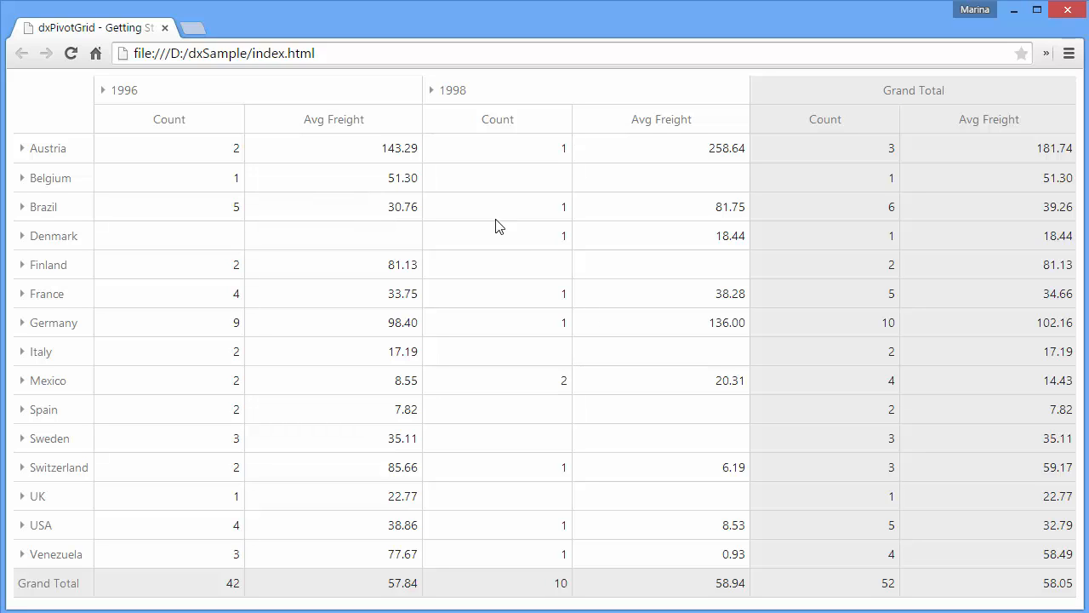
mouse_move(797, 356)
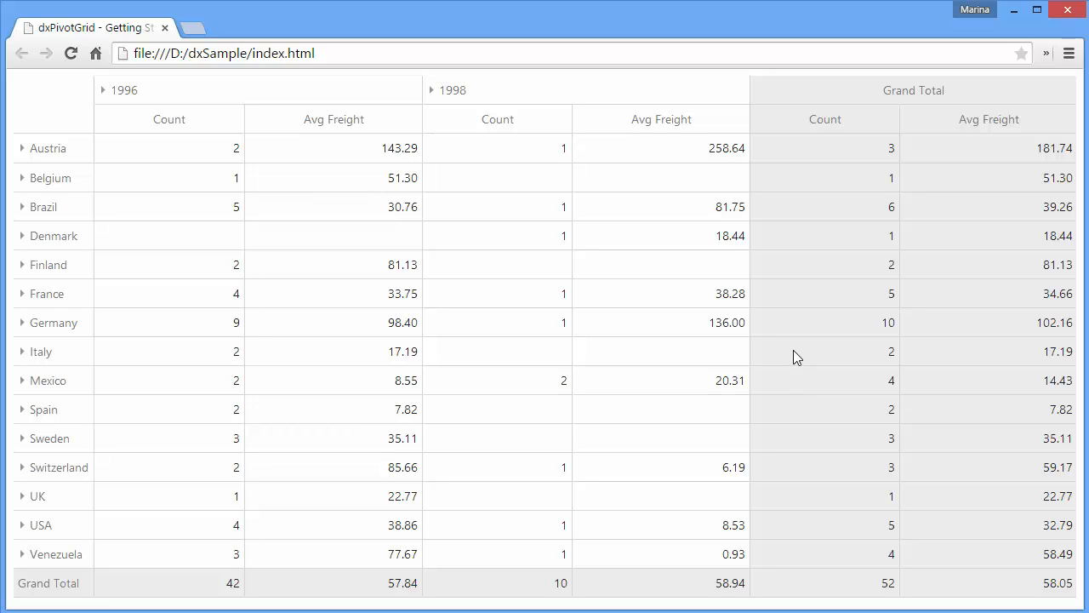
mouse_move(518, 485)
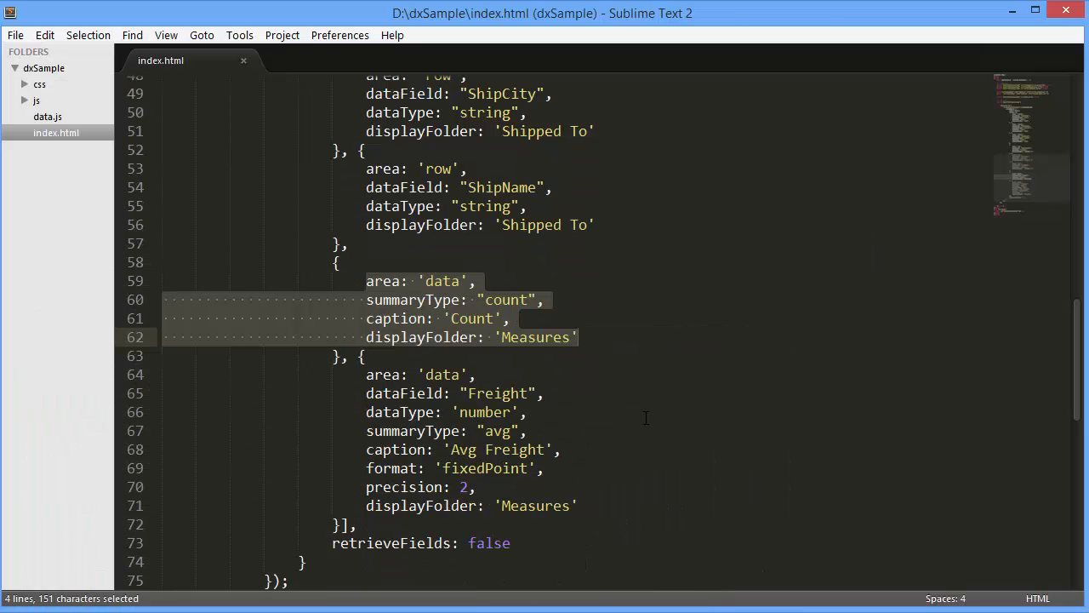
- Add allowExpandAll, allowFiltering, allowSorting and allowSortingBySummary as true, then save
scroll(down, 3)
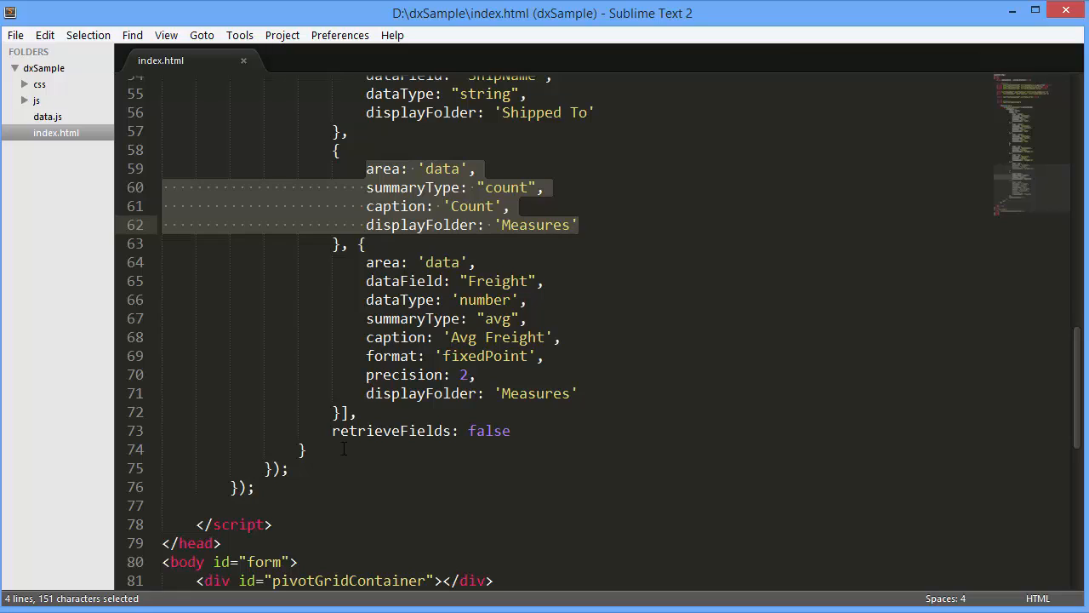
text(allowExpandAll: true,)
text(allowSortingBySummary: true)
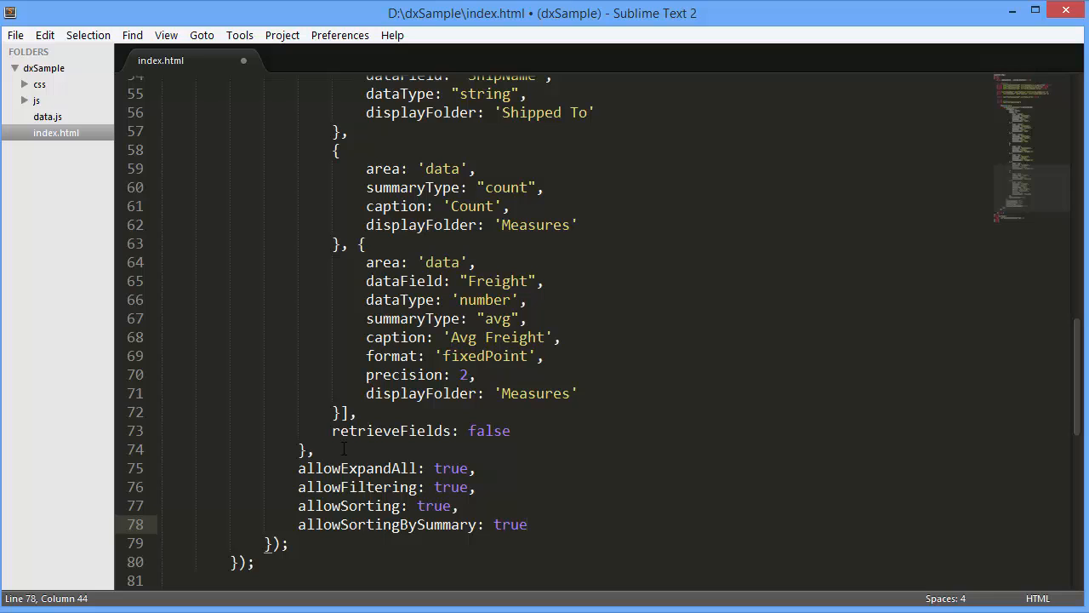
key(ctrl+s)
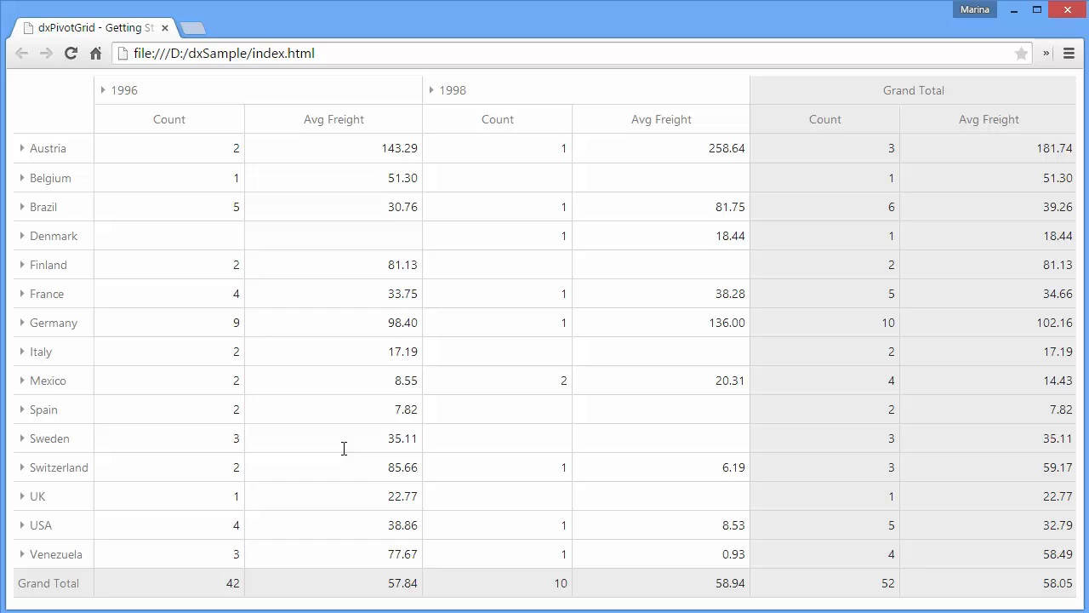
- From Austria's row menu, expand all country rows to cities, then collapse them again
right_click(48, 148)
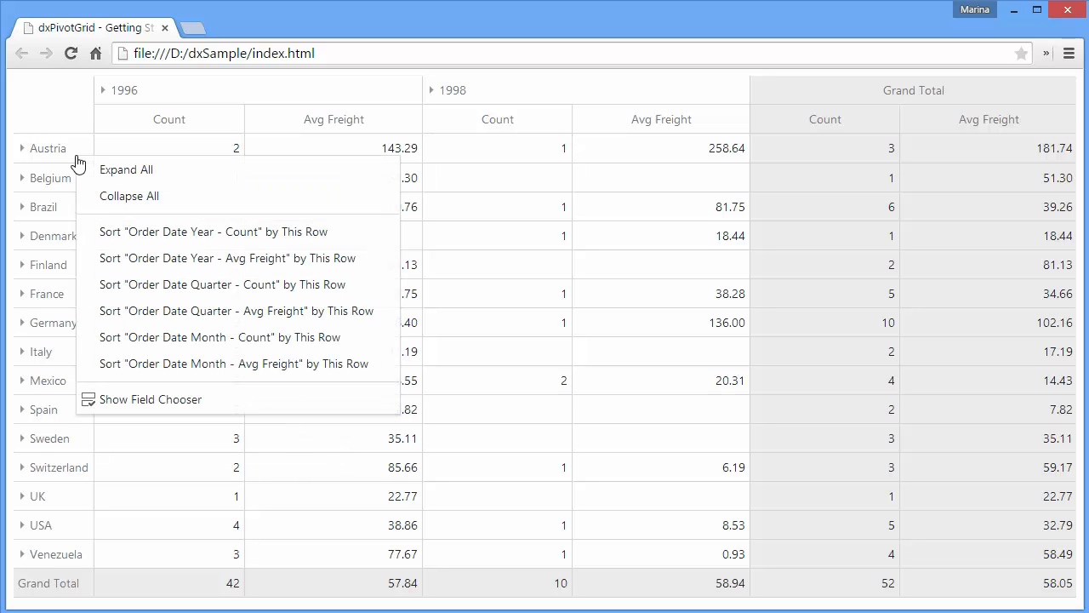
click(126, 169)
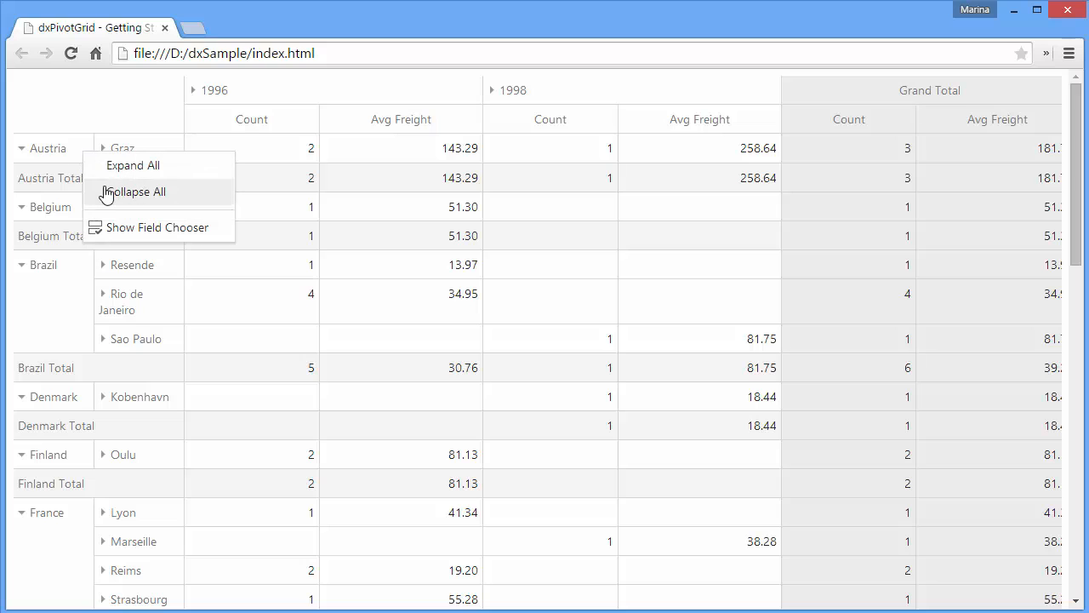
click(139, 192)
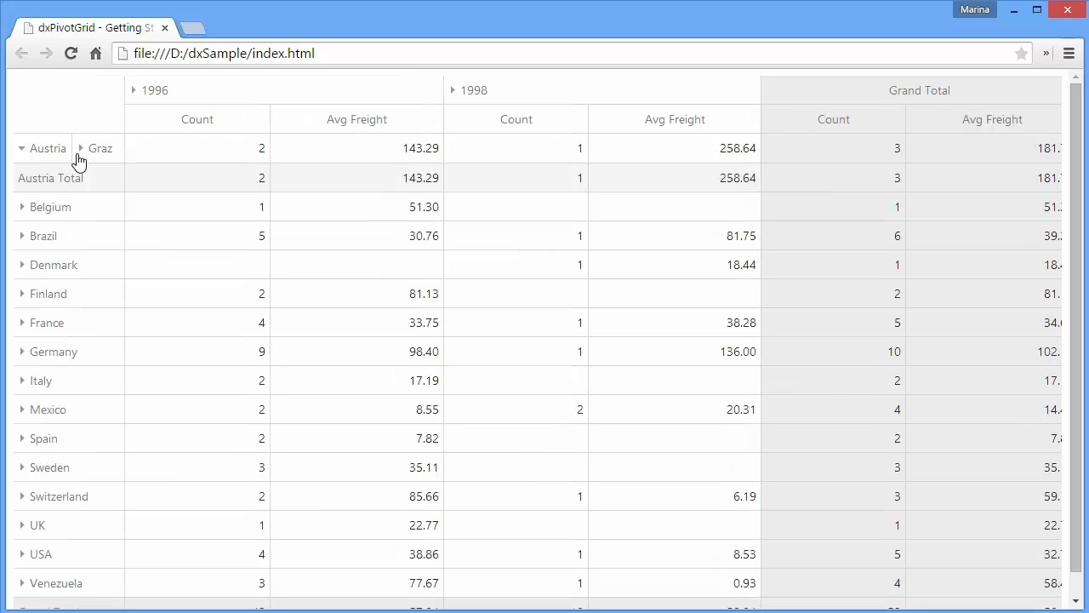
mouse_move(234, 104)
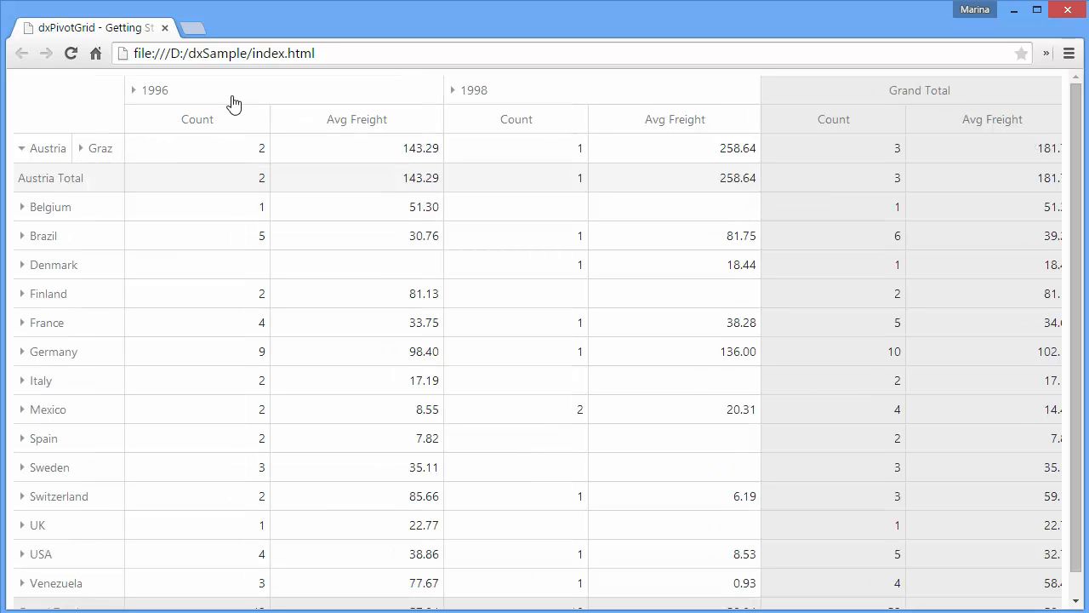
- Expand 1996 into quarters and collapse it, then expand Graz to show Ernst Handel
click(134, 90)
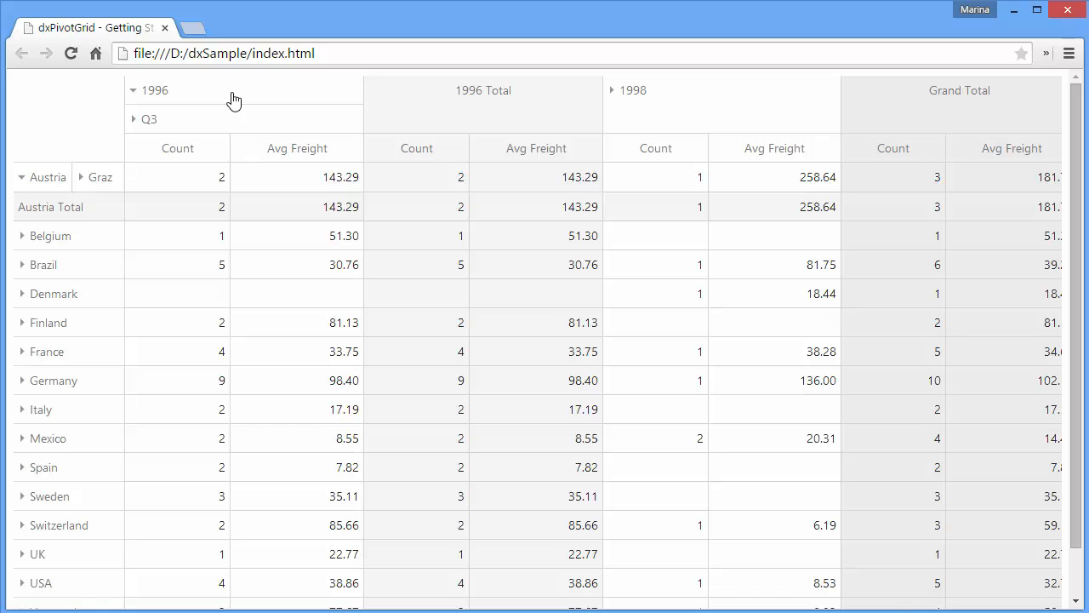
click(133, 90)
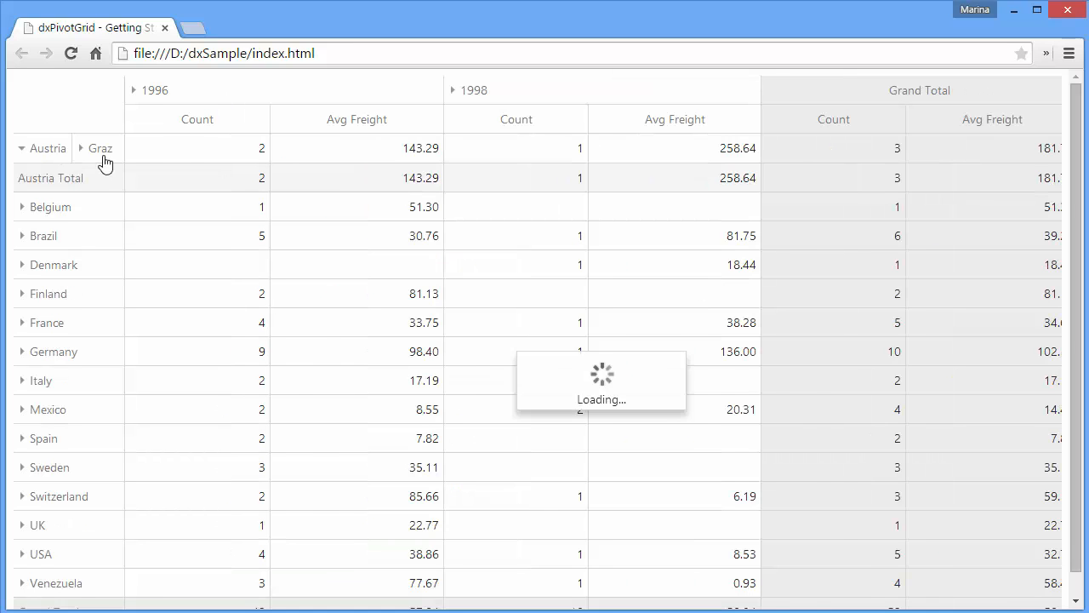
right_click(102, 194)
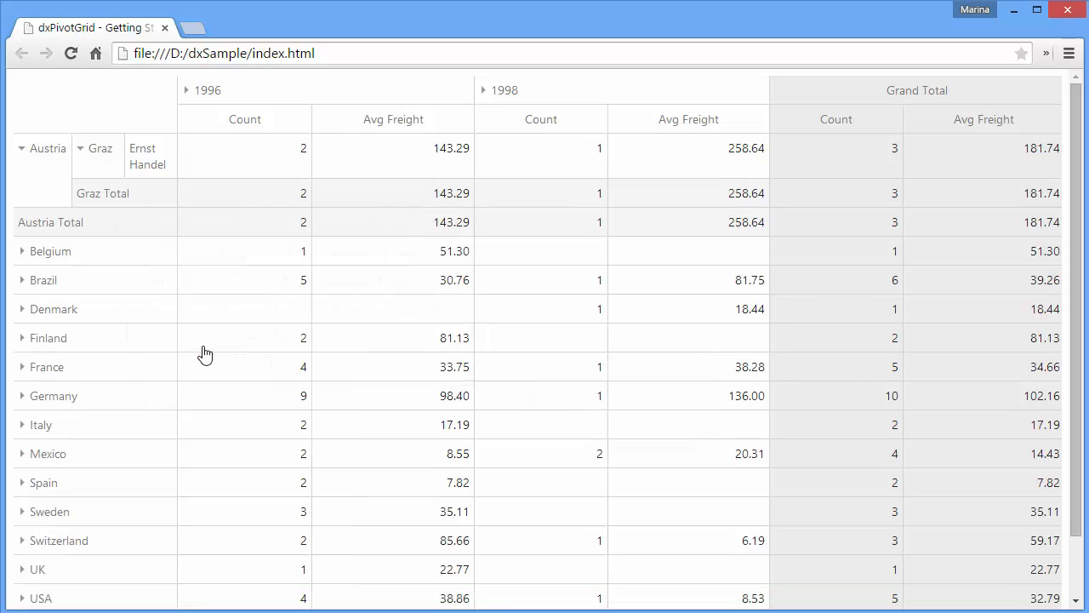
- Filter Ship Country in the Field Chooser to Austria, Belgium, Brazil, Mexico and Spain
right_click(50, 250)
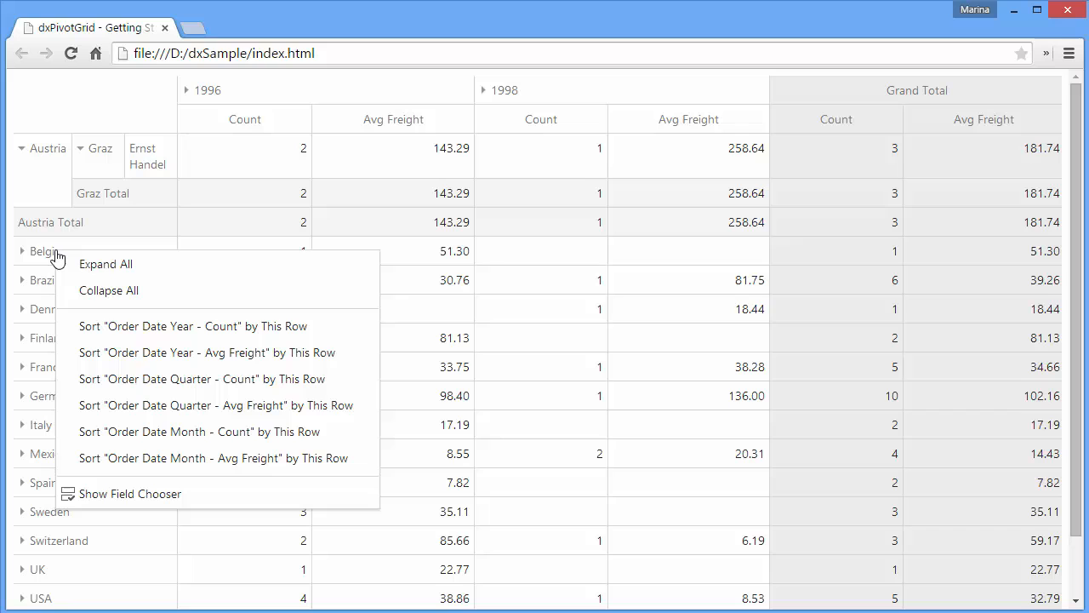
click(129, 494)
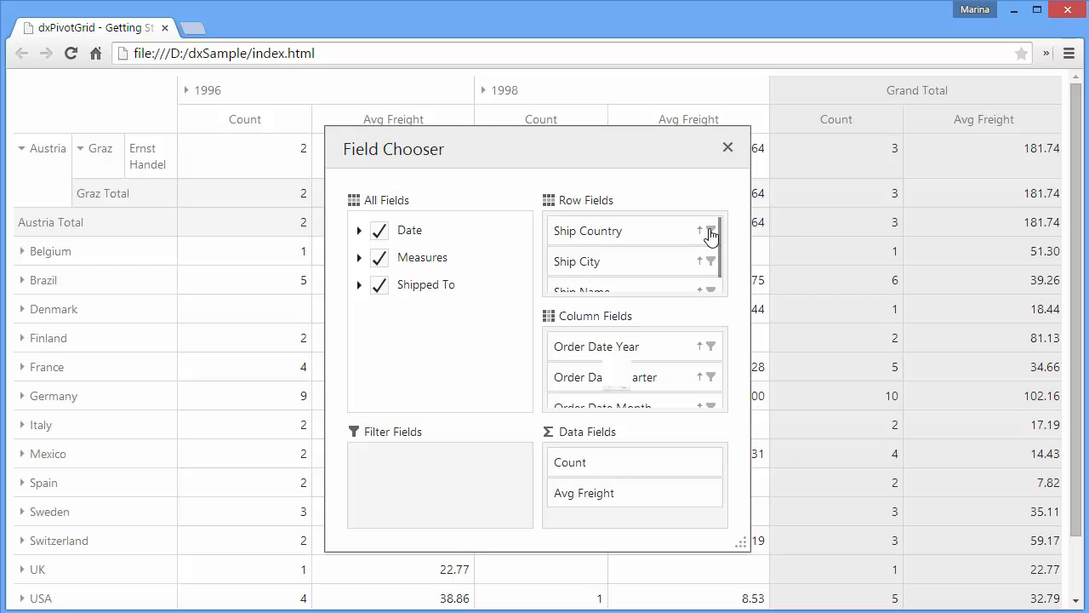
click(710, 231)
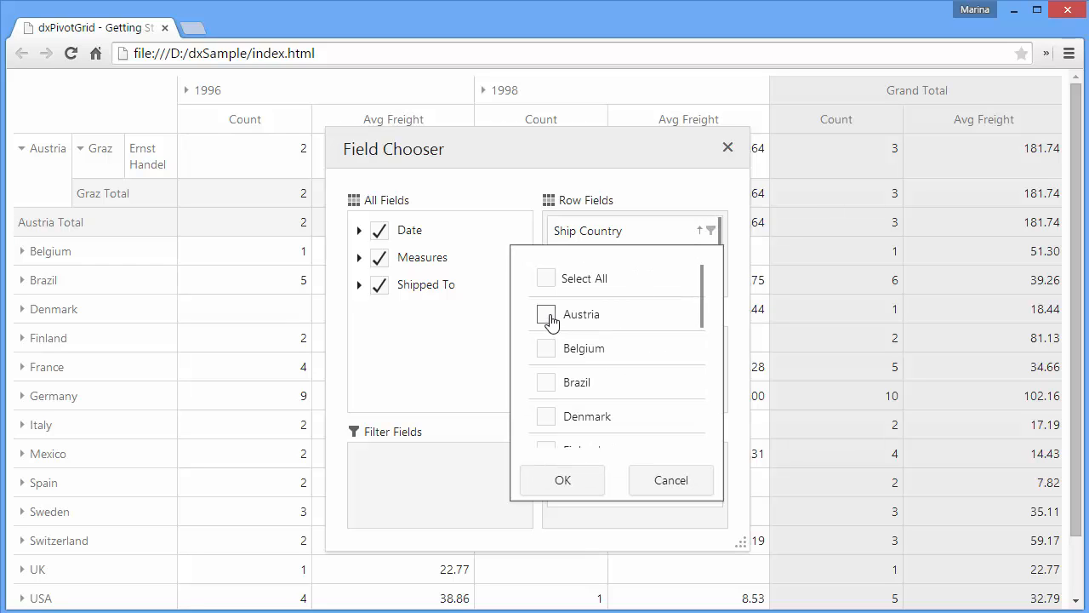
scroll(down, 3)
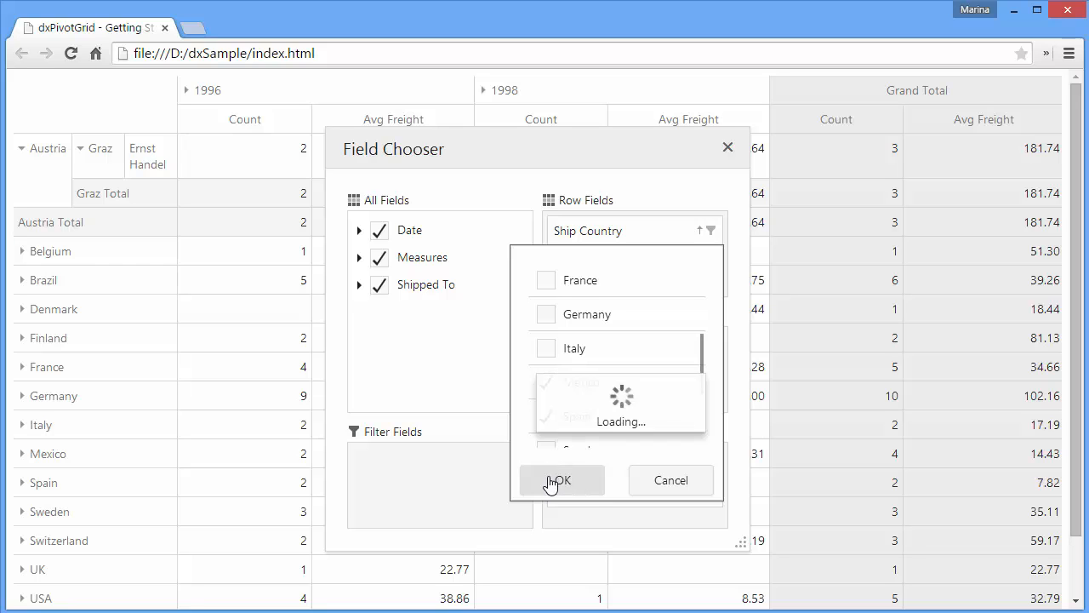
click(560, 480)
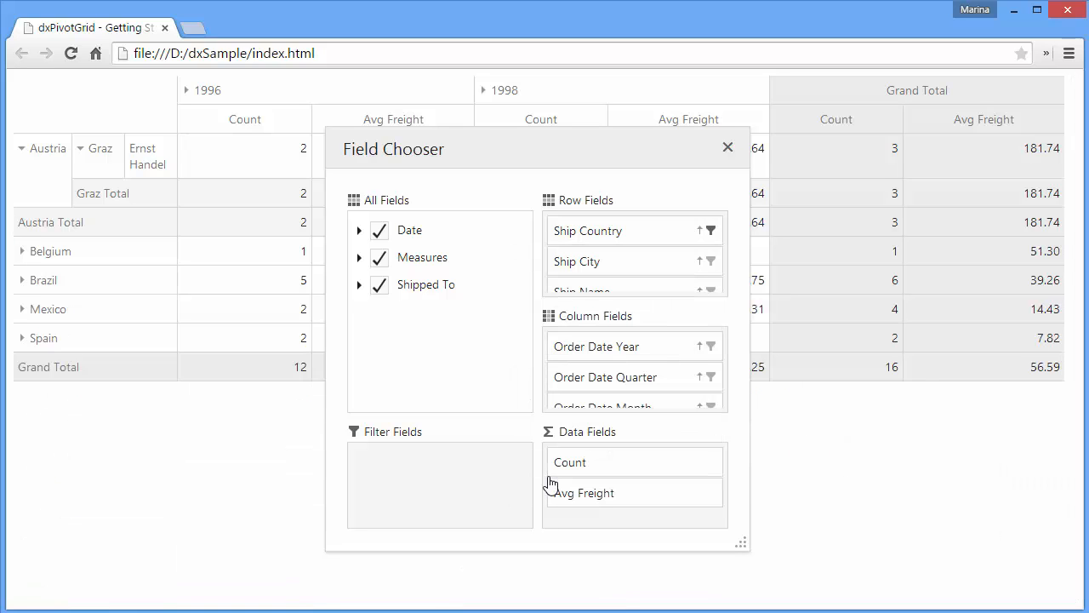
mouse_move(736, 267)
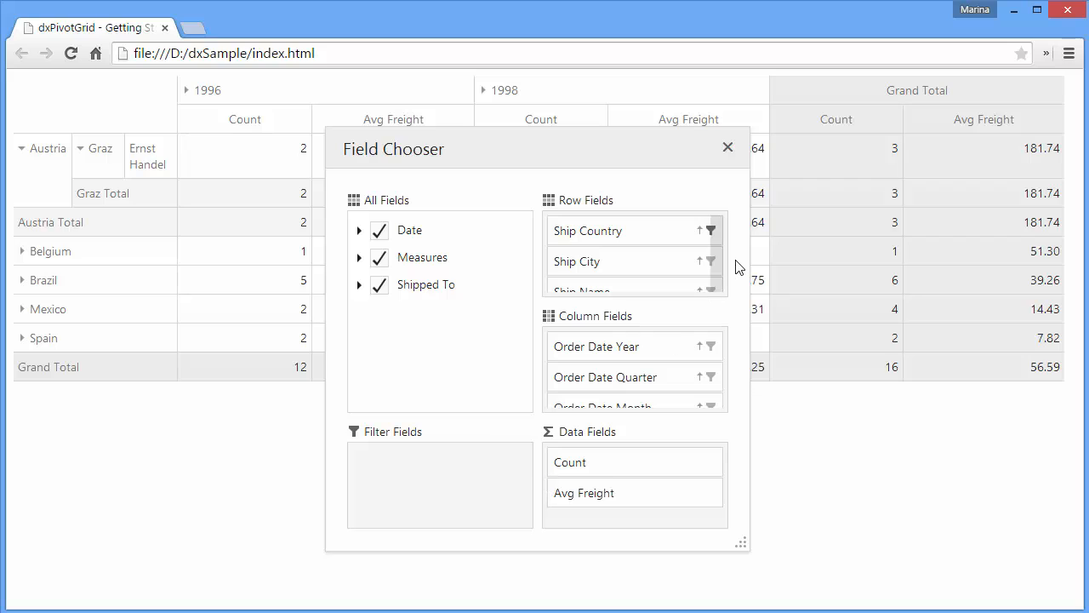